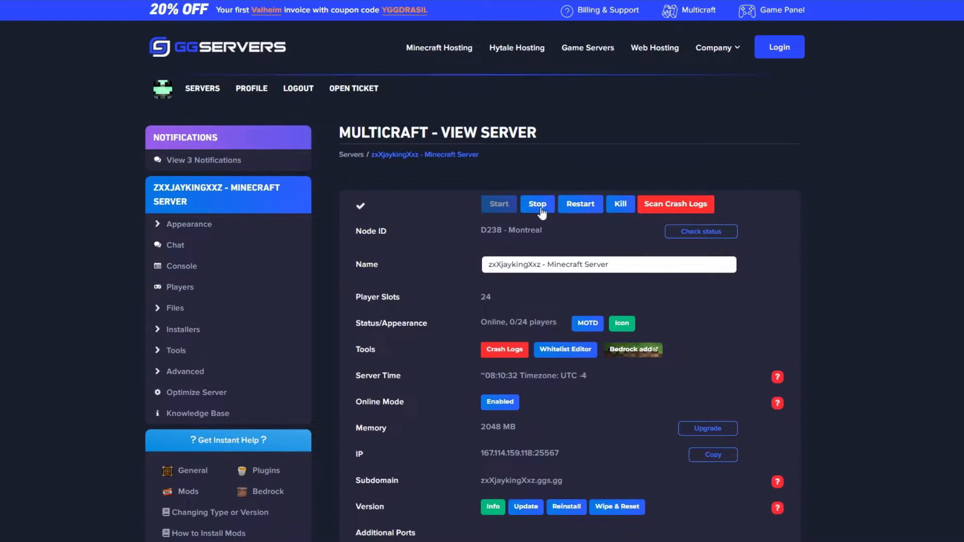
Stop the server and switch its type from Vanilla 1.20.1 to Paper 1.20.1, confirming the change.
left_click(537, 204)
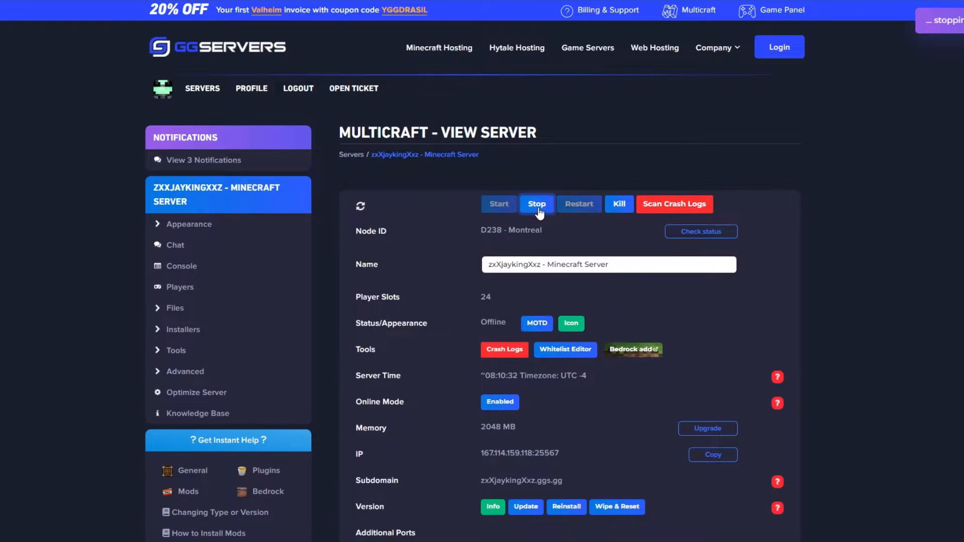
scroll("down", 3)
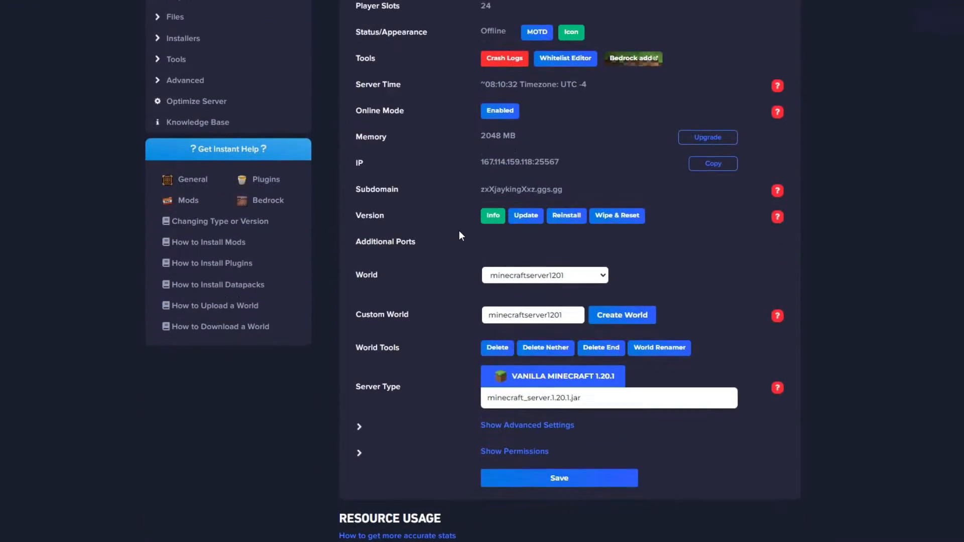
mouse_move(525, 383)
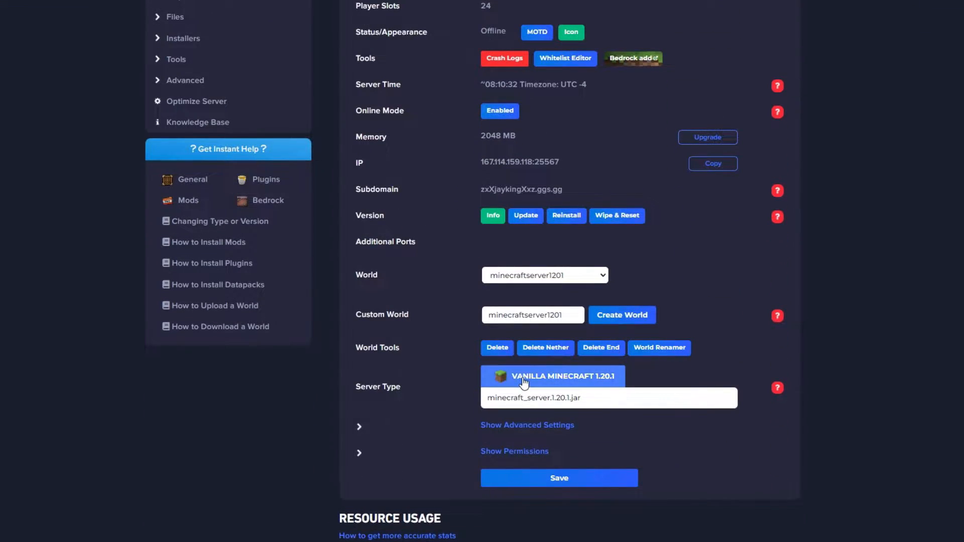
type("paper 1.20.1")
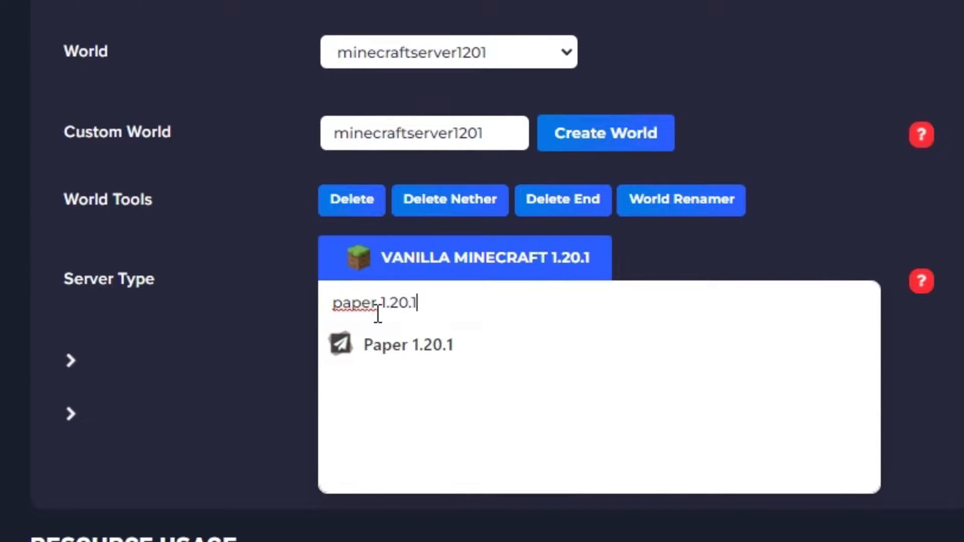
left_click(408, 344)
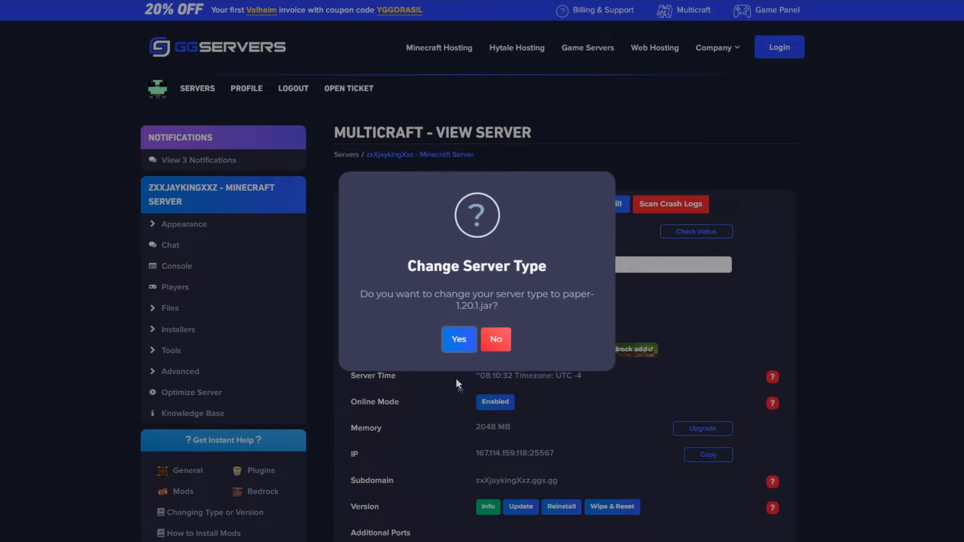
left_click(459, 339)
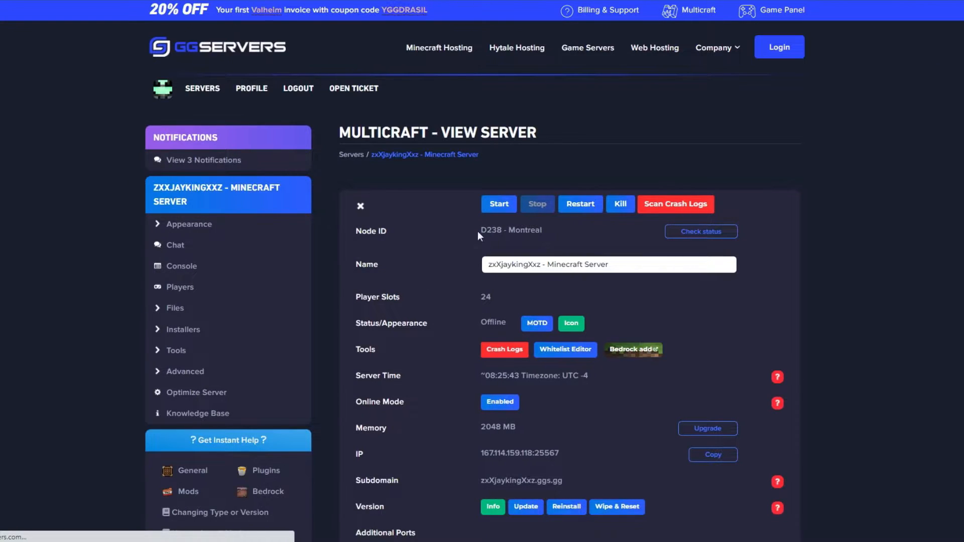
Run the server once on Paper, stop it, and go to the Plugin Installer.
left_click(499, 203)
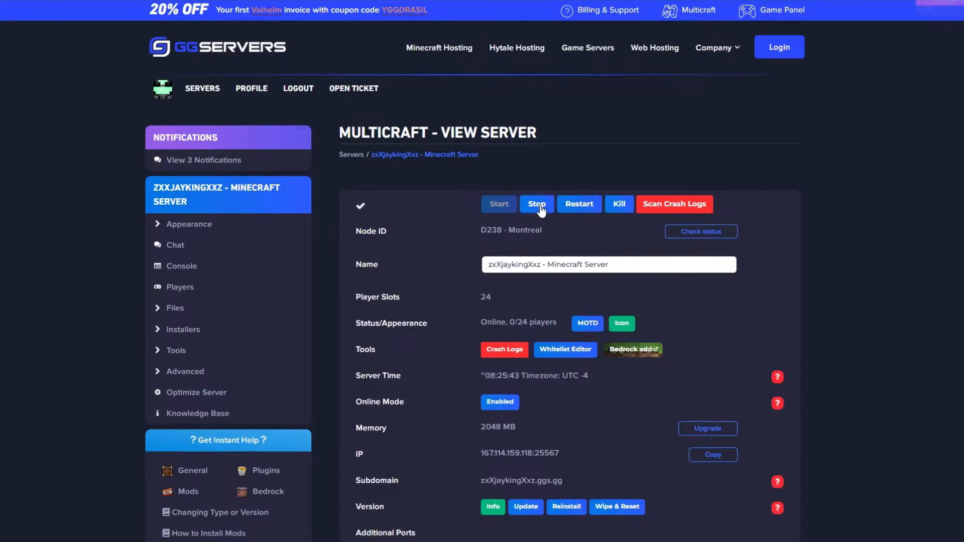
left_click(536, 204)
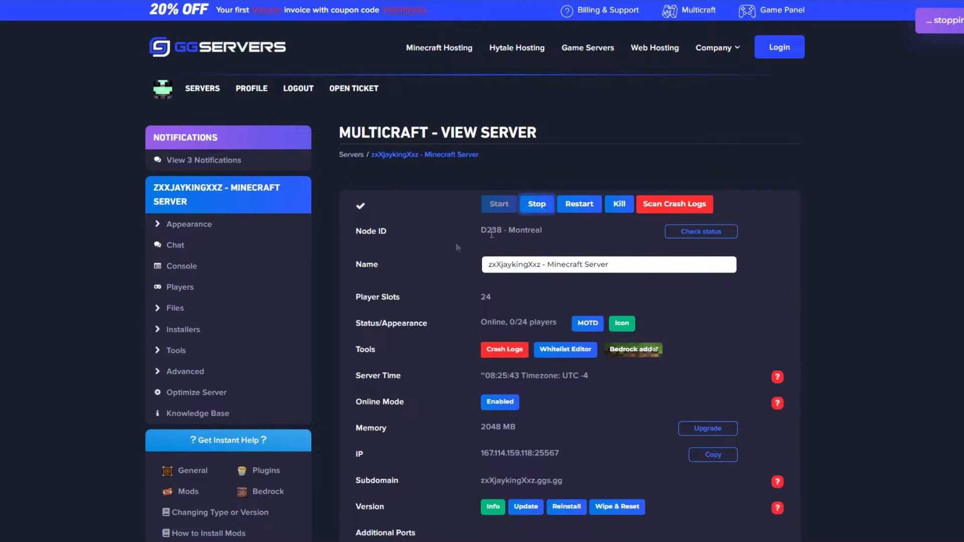
left_click(183, 329)
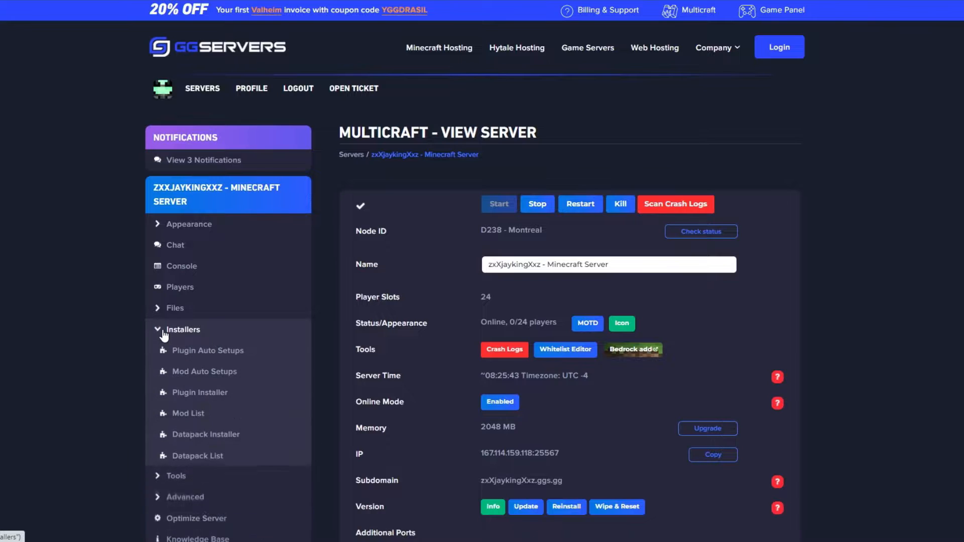
left_click(199, 393)
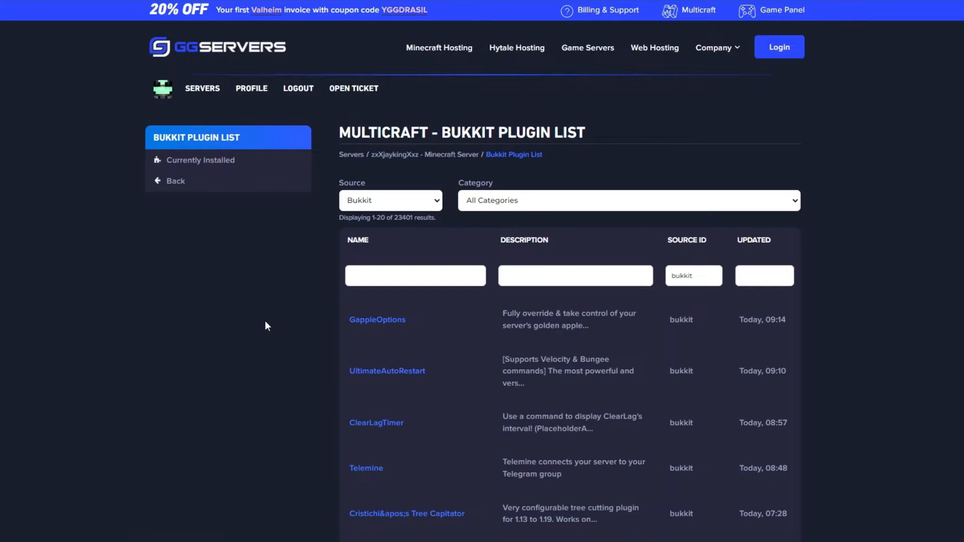
Search Spigot plugins for luckperms and install LuckPerms 5.4.40.
left_click(390, 199)
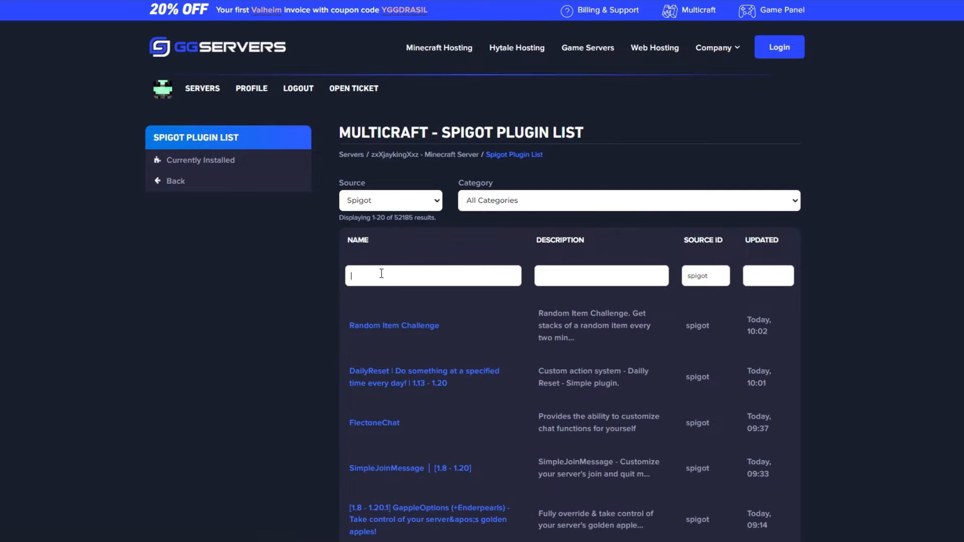
type("luckperms")
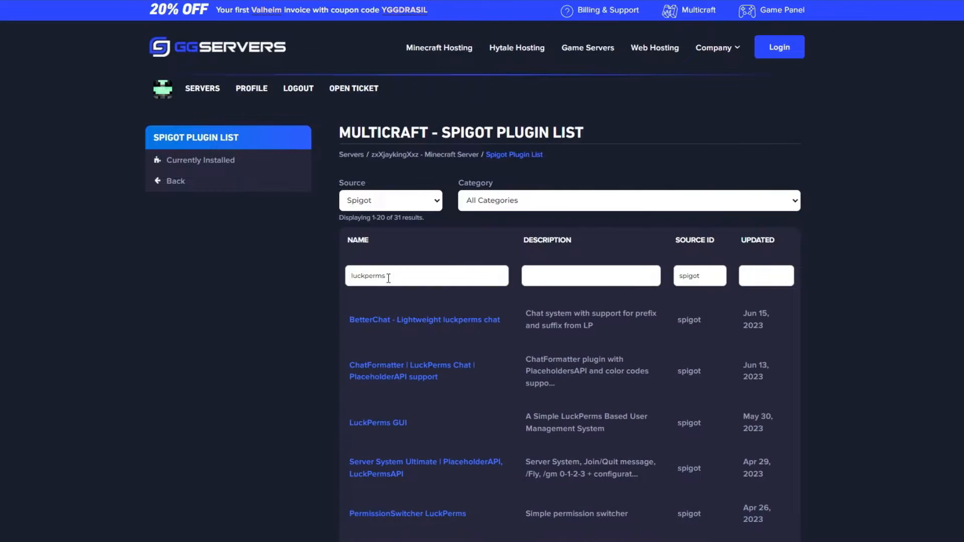
scroll("down", 3)
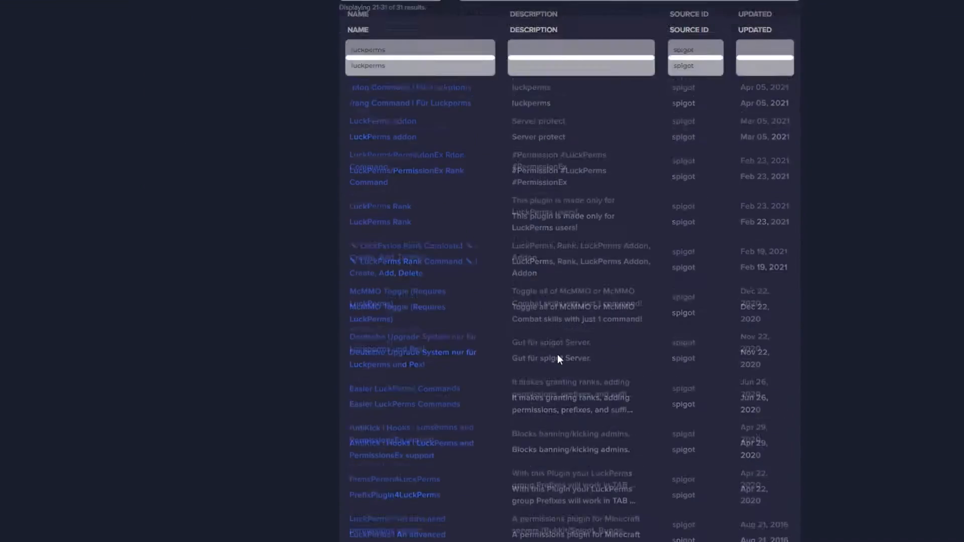
scroll("down", 3)
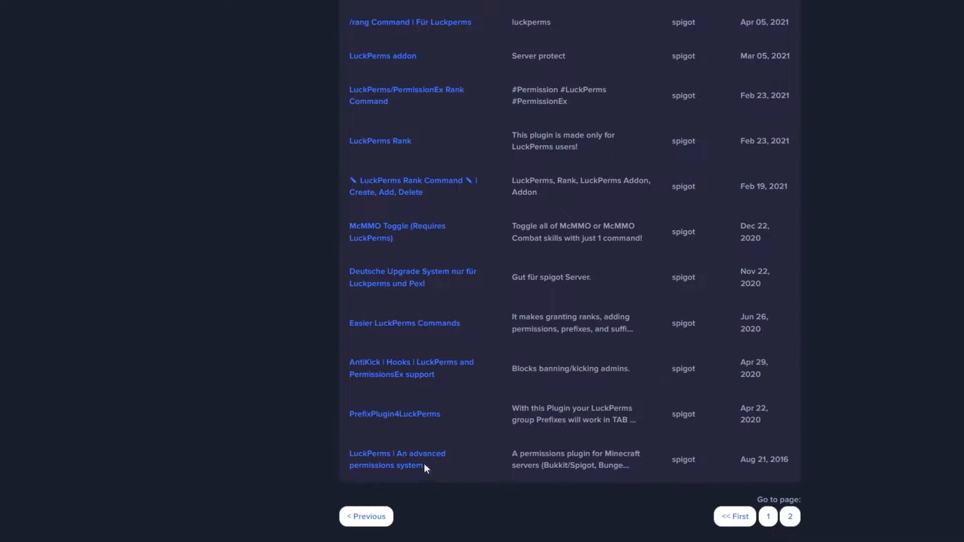
left_click(386, 459)
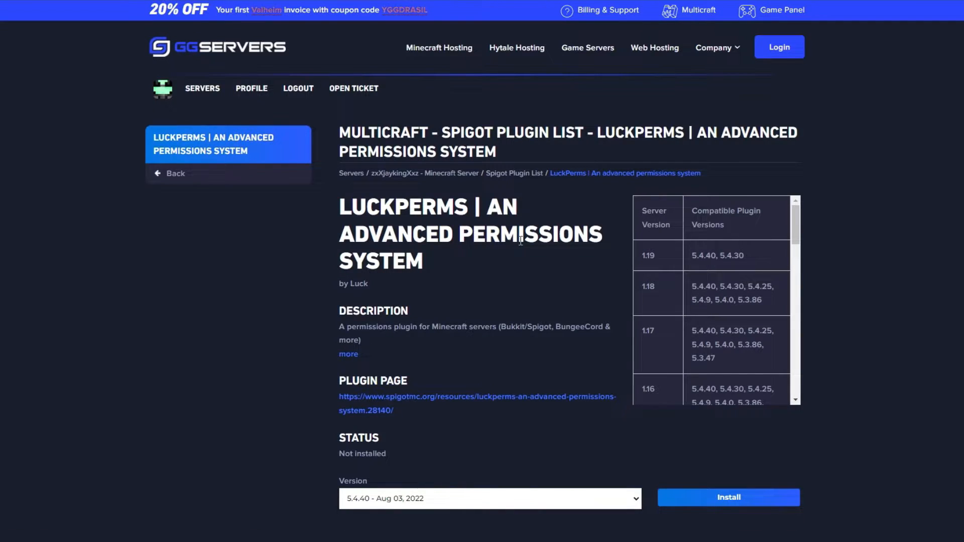
left_click(729, 497)
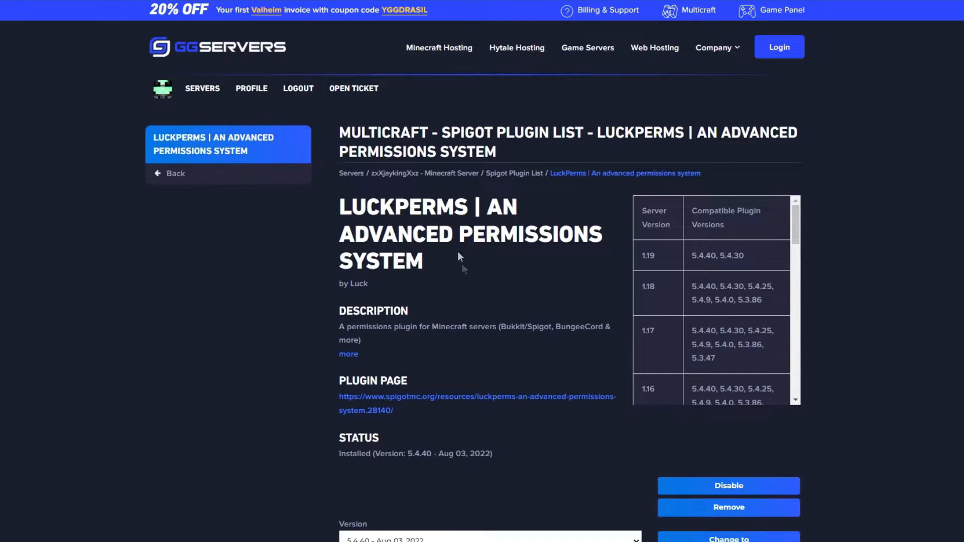
mouse_move(446, 190)
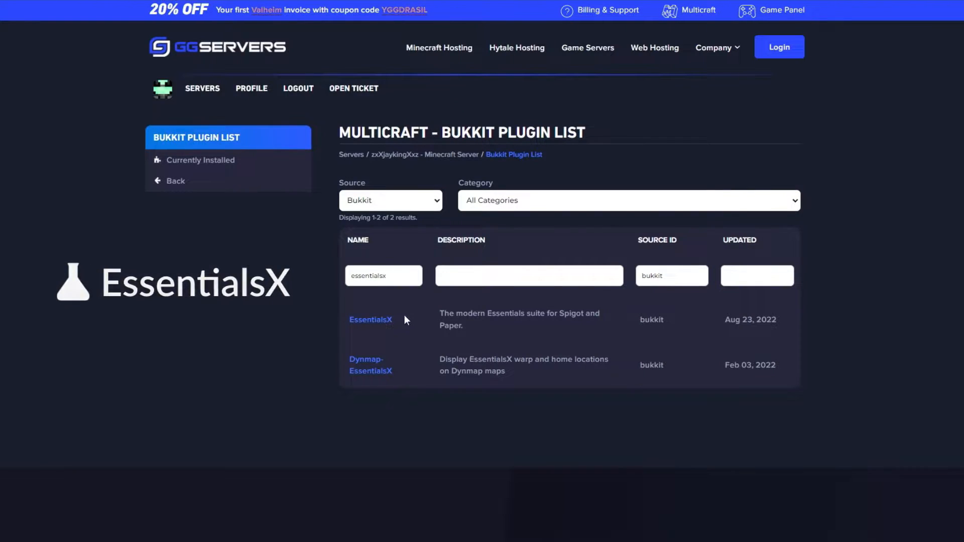
Search Bukkit for essentialsx and install EssentialsX 2.19.7.
left_click(371, 321)
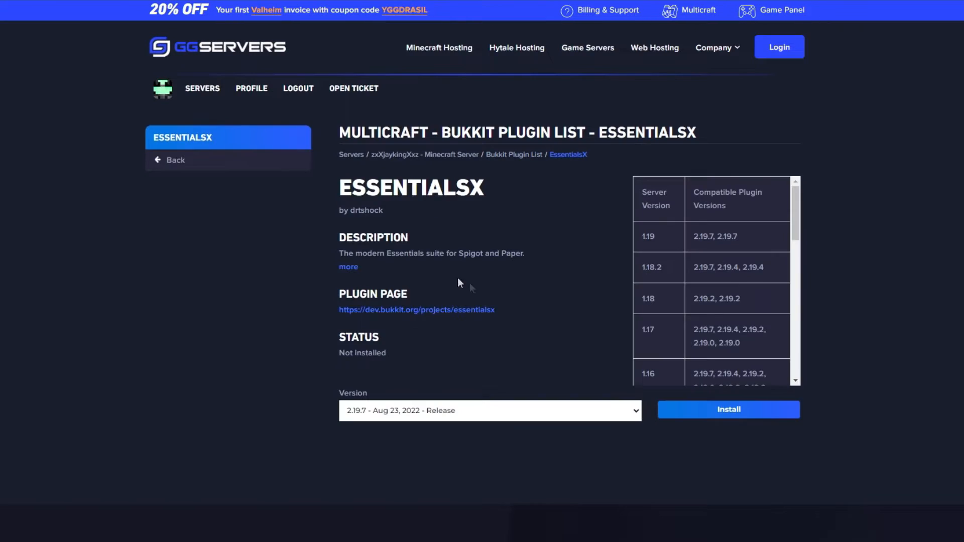
left_click(728, 409)
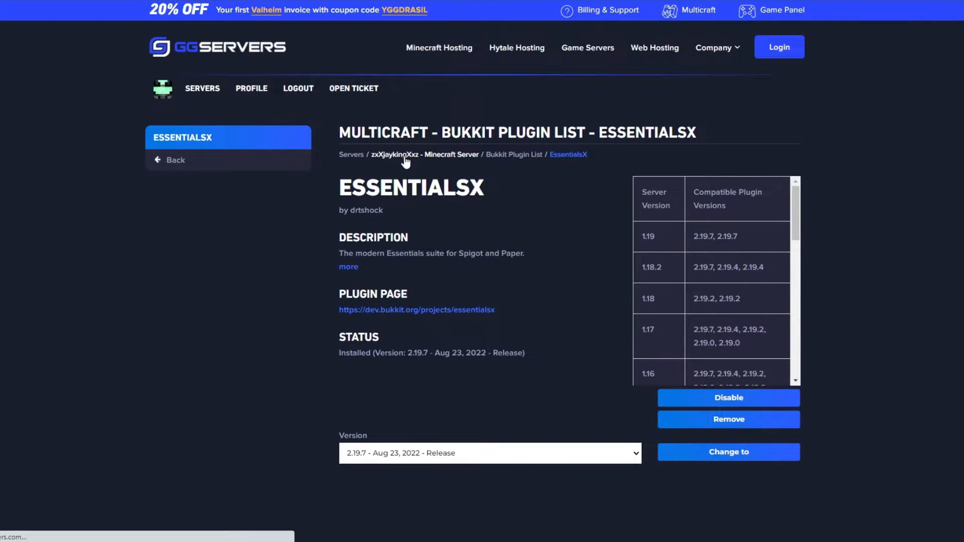
Start the server with the new plugins and view the enlarged console output.
left_click(415, 155)
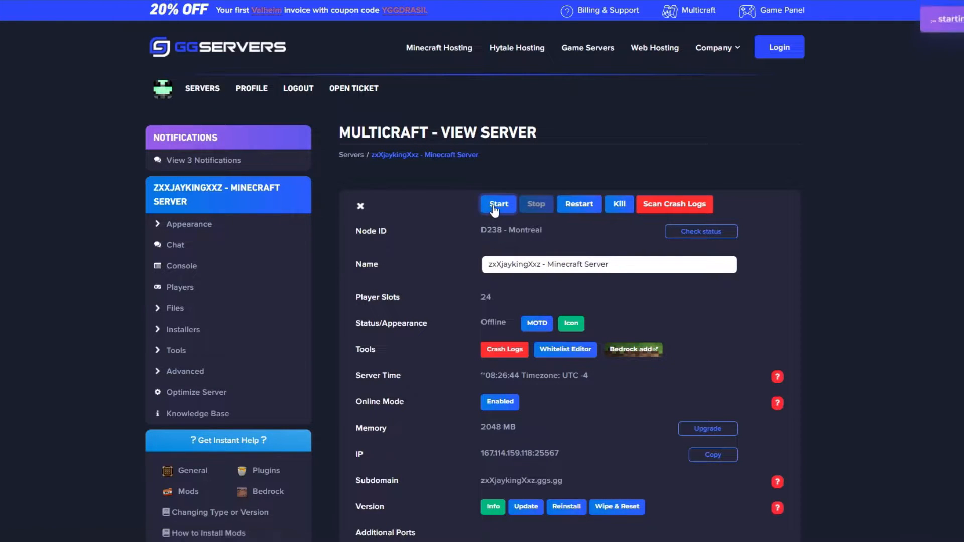
left_click(498, 204)
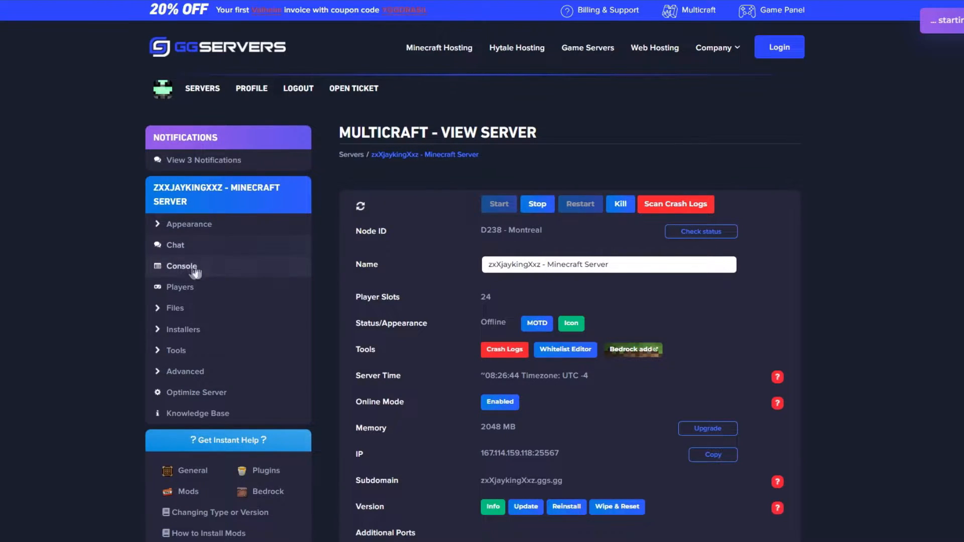
left_click(180, 266)
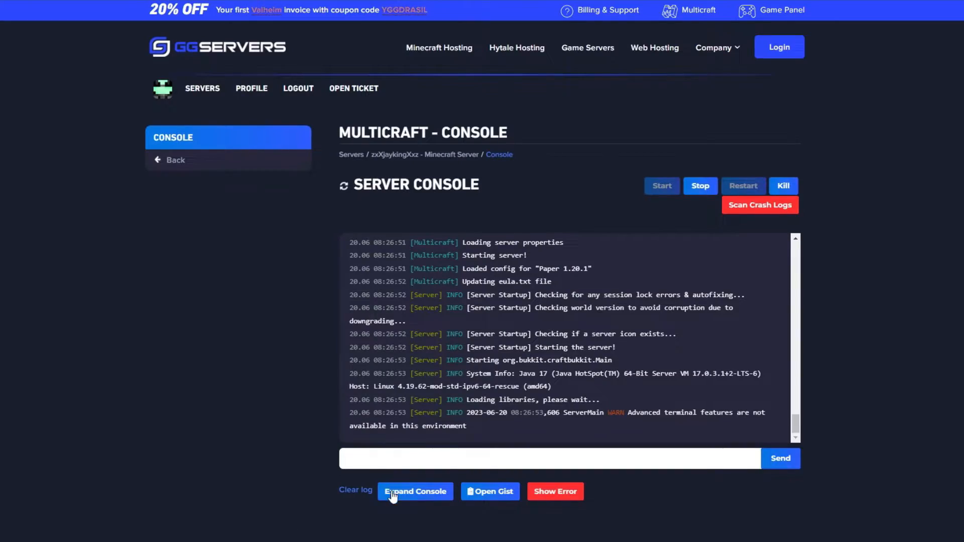
left_click(416, 492)
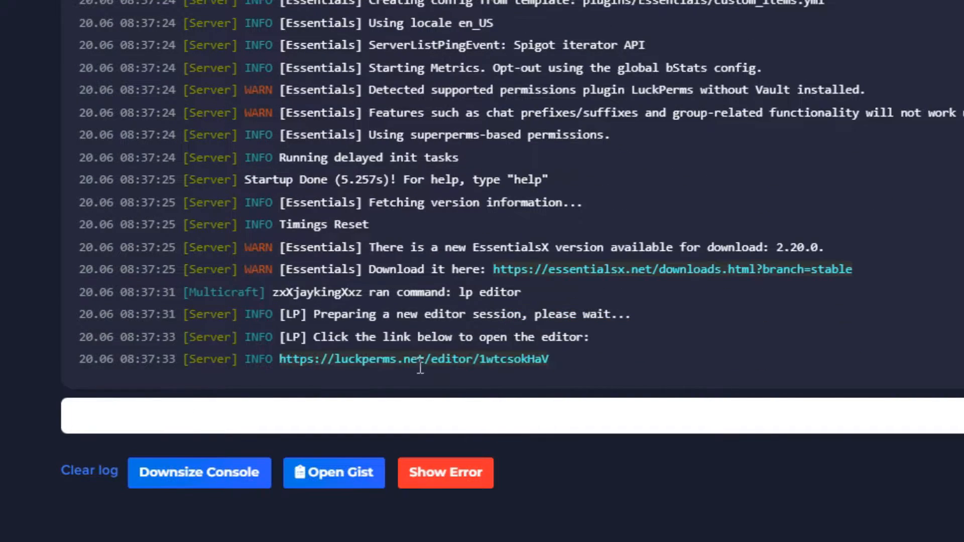
Follow the luckperms.net/editor link printed in the console to the LuckPerms web editor.
right_click(412, 359)
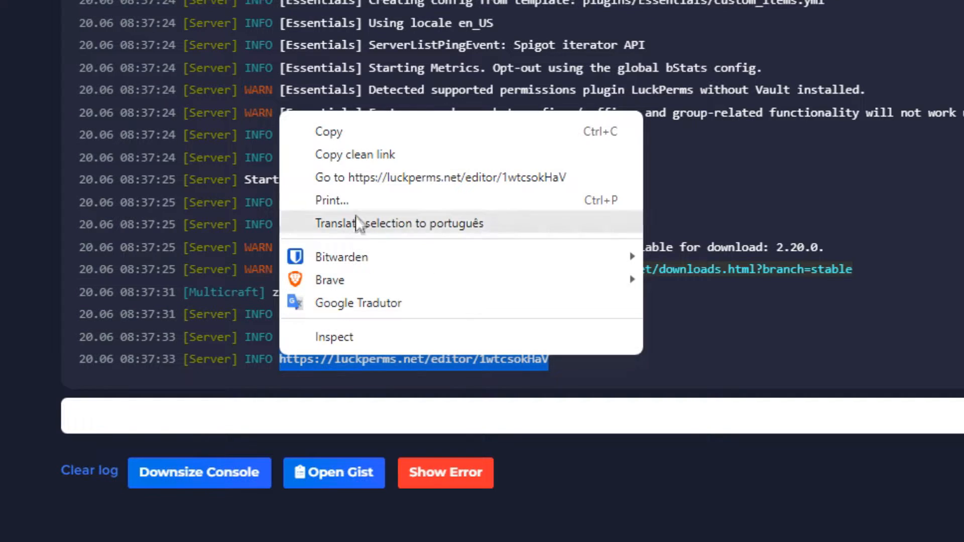
left_click(444, 177)
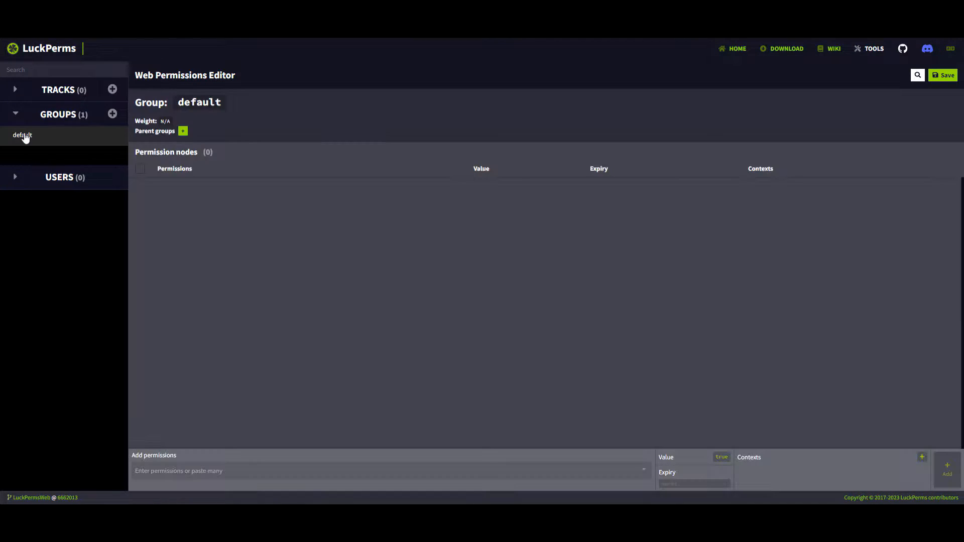
mouse_move(251, 210)
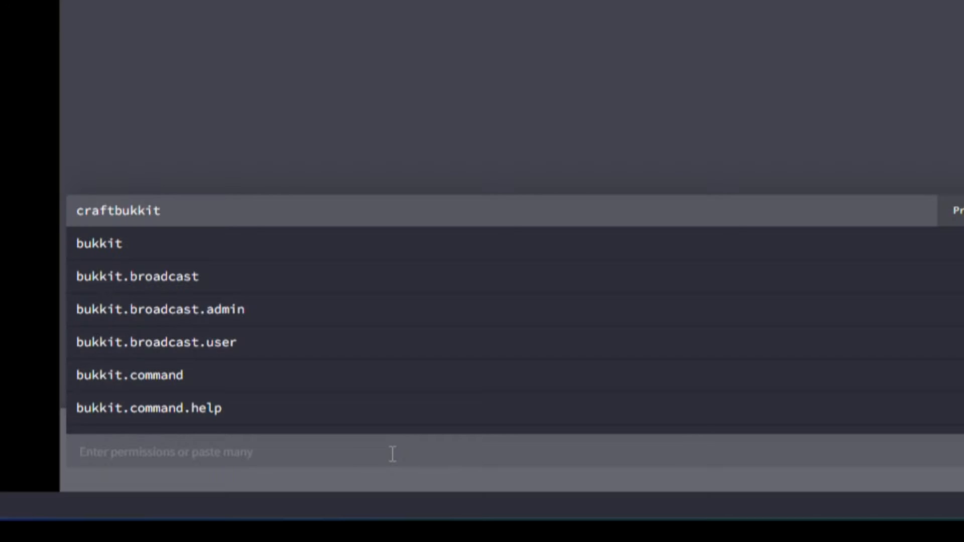
Add minecraft.command.say, minecraft.command.give and weight.0 to the default group, then begin a new group.
type("minecraft.command")
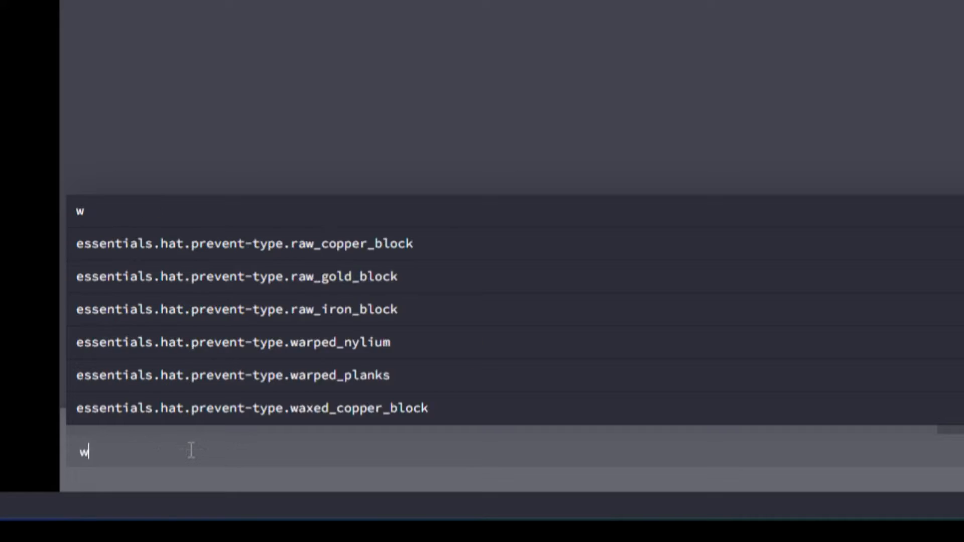
type("eight.0")
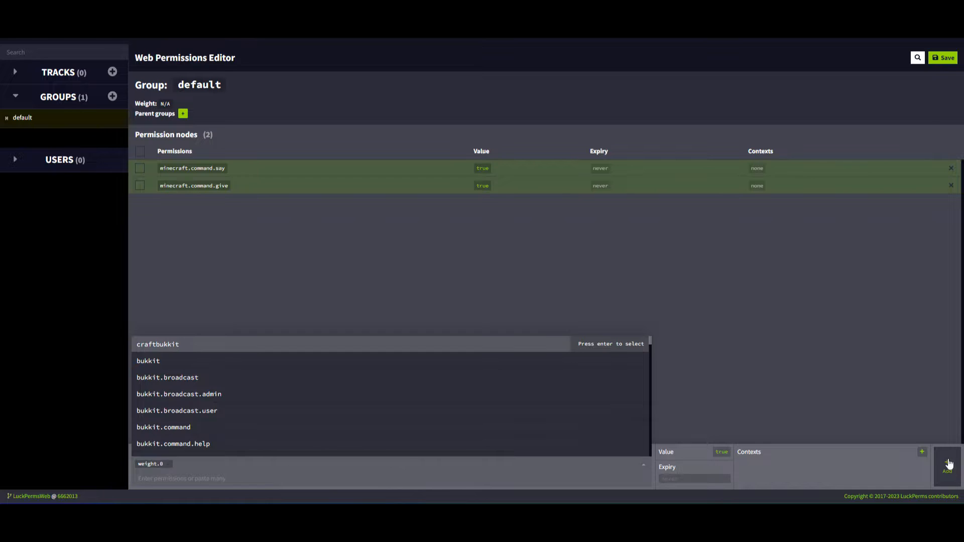
left_click(948, 467)
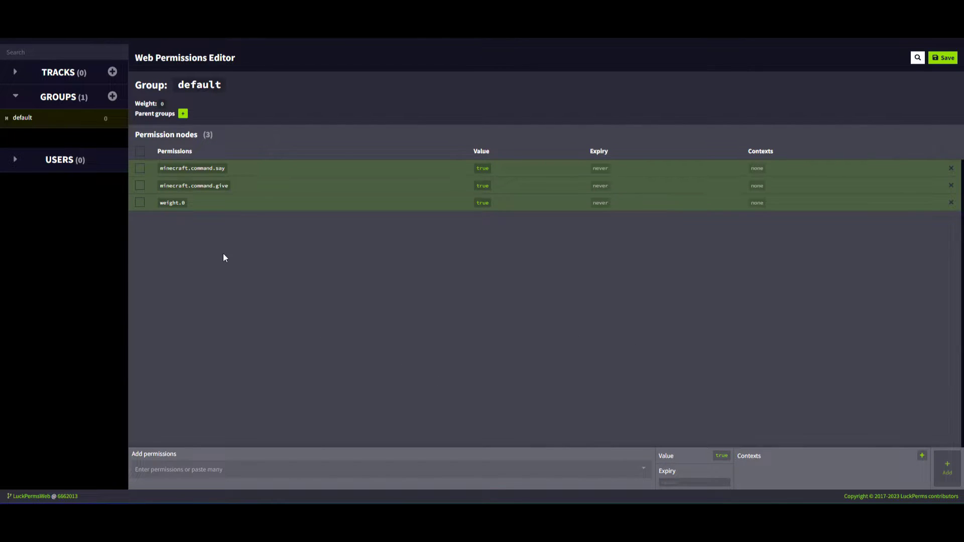
left_click(183, 112)
type("1")
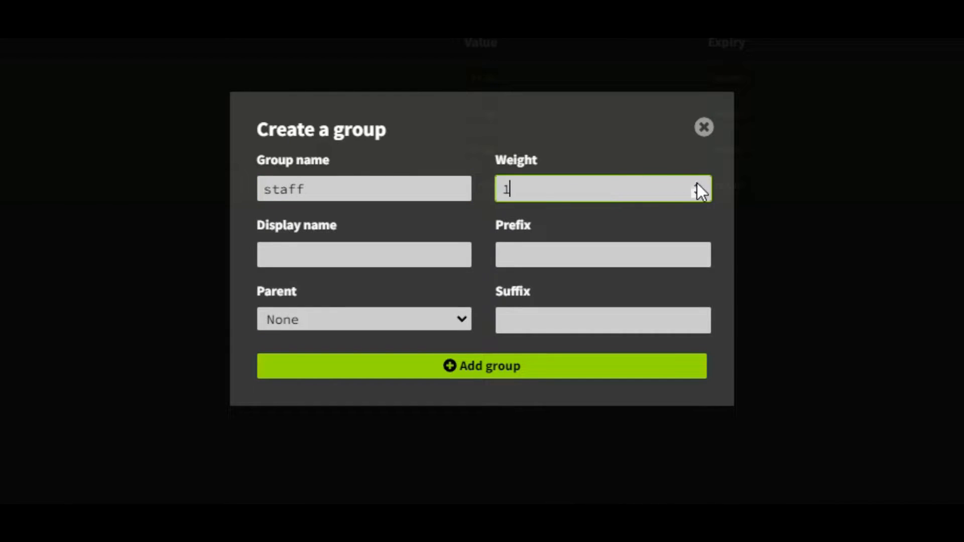
Create the staff group: display name Staff, weight 1, prefix [Staff], parent default.
type("Staff")
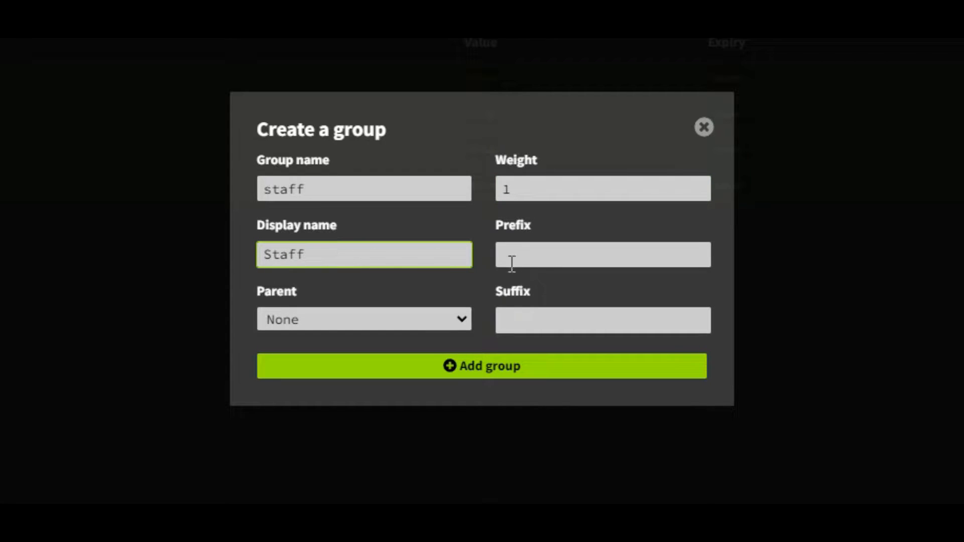
type("[Staff")
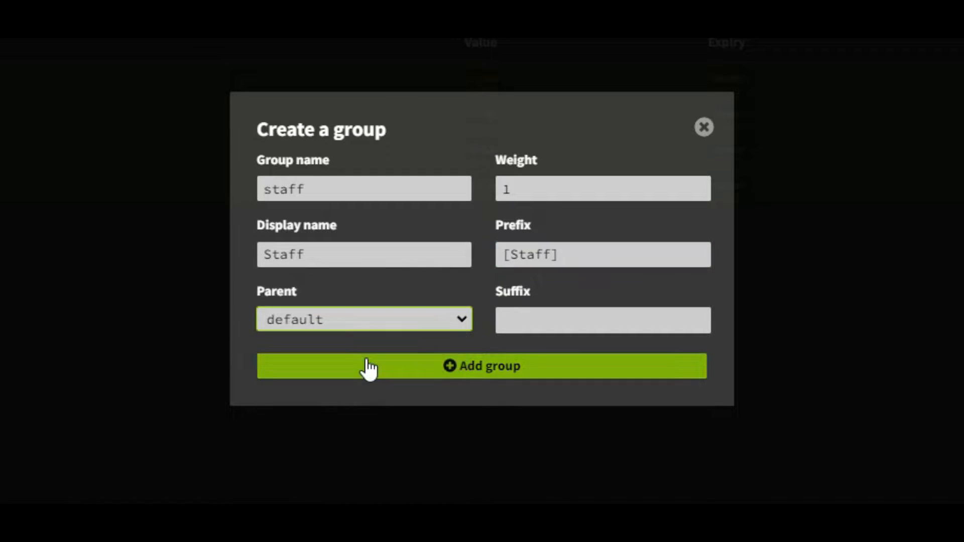
left_click(481, 365)
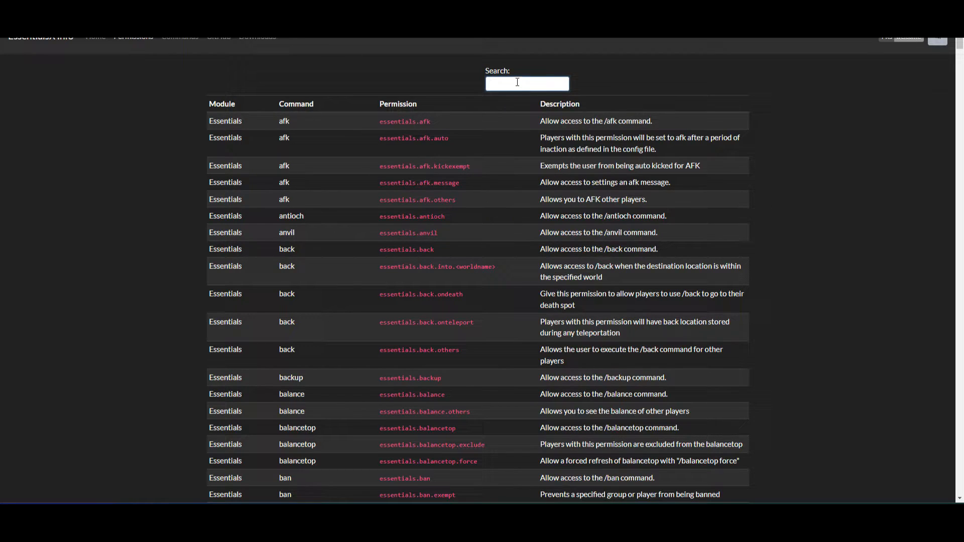
Filter the EssentialsX permissions reference by 'kick'.
type("kick")
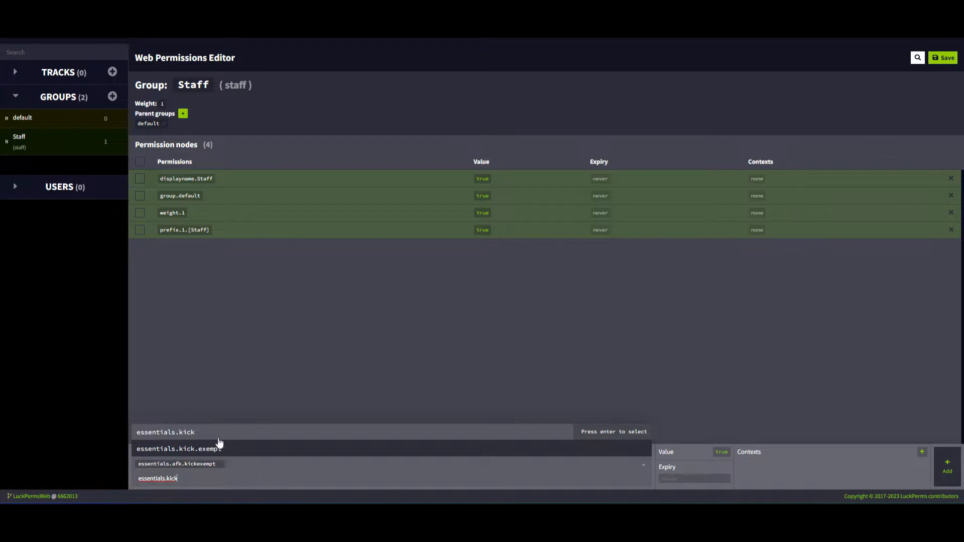
Add essentials.kick, kick.exempt, kick.notify, kickall and their exempt variants to the Staff group.
key("Enter")
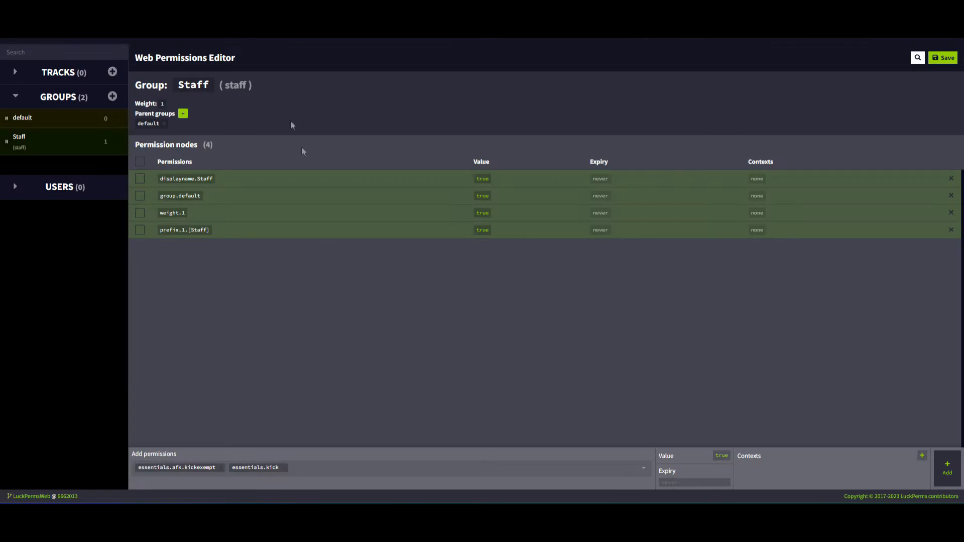
type("essentials.kick.exempt essentials.kick.notify essentials.kickall essentials.kickall.exempt")
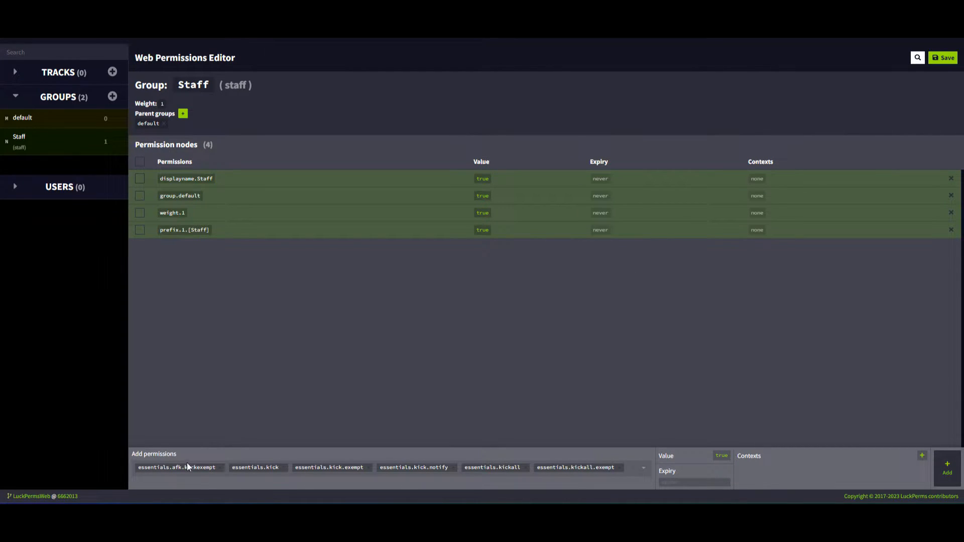
left_click(948, 469)
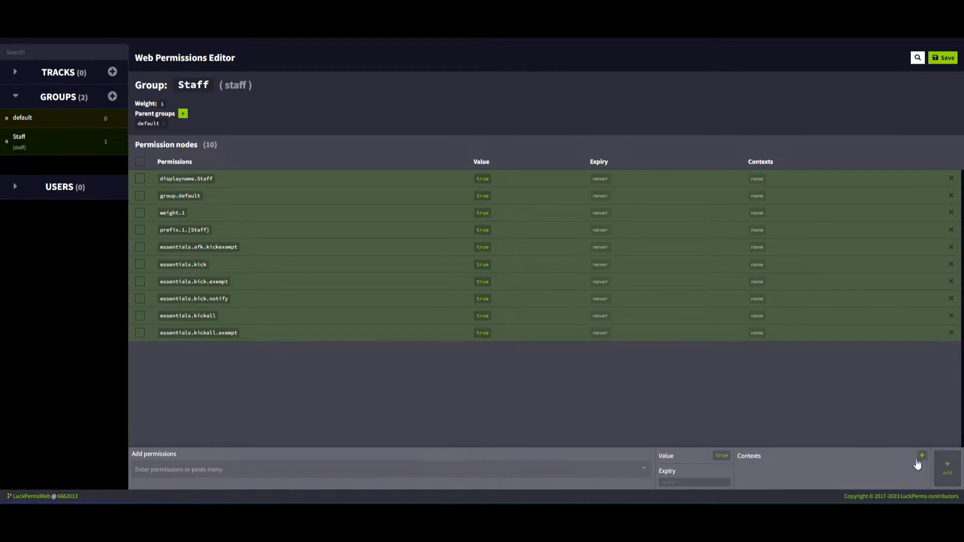
Create the moderator group: display name Moderator, weight 2, prefix [Mod], parent Staff.
left_click(112, 96)
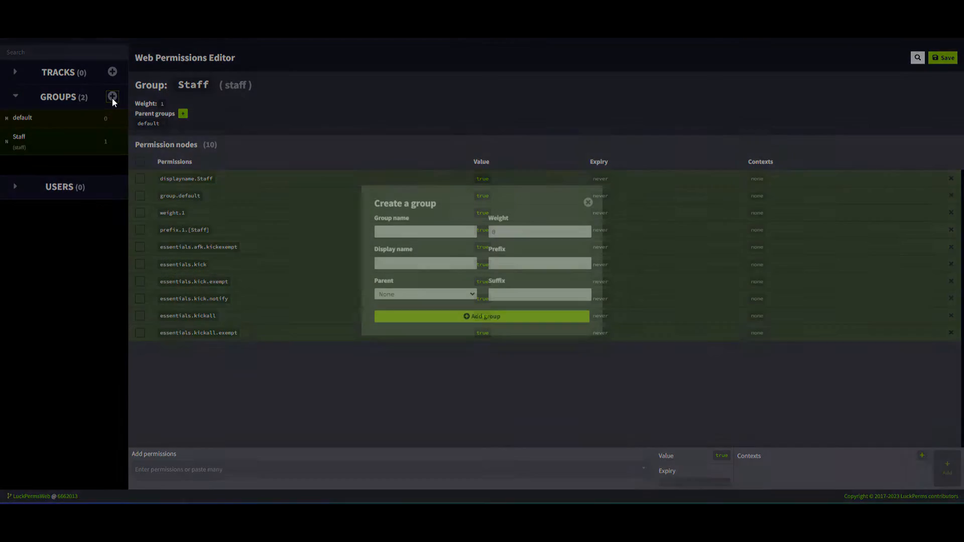
type("moderat")
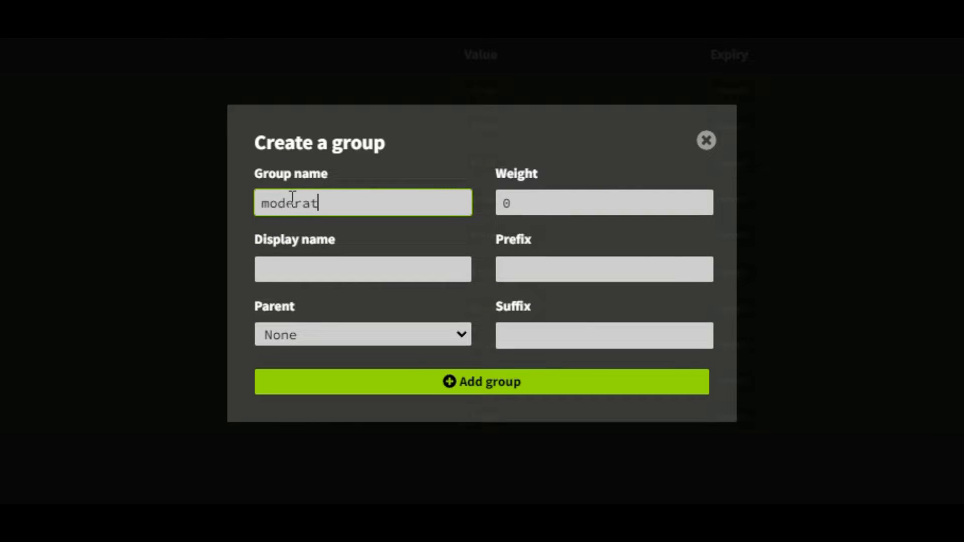
type("2")
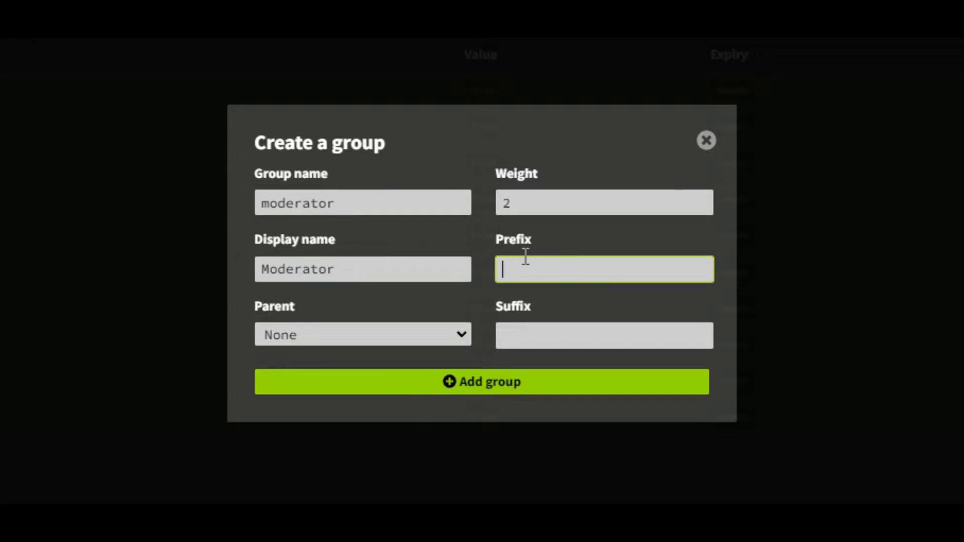
type("[Mod]")
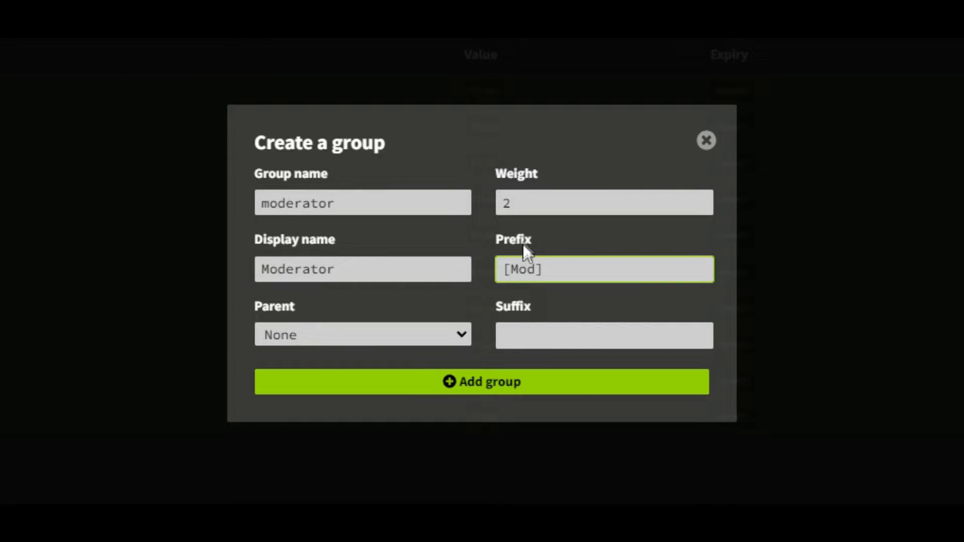
left_click(362, 334)
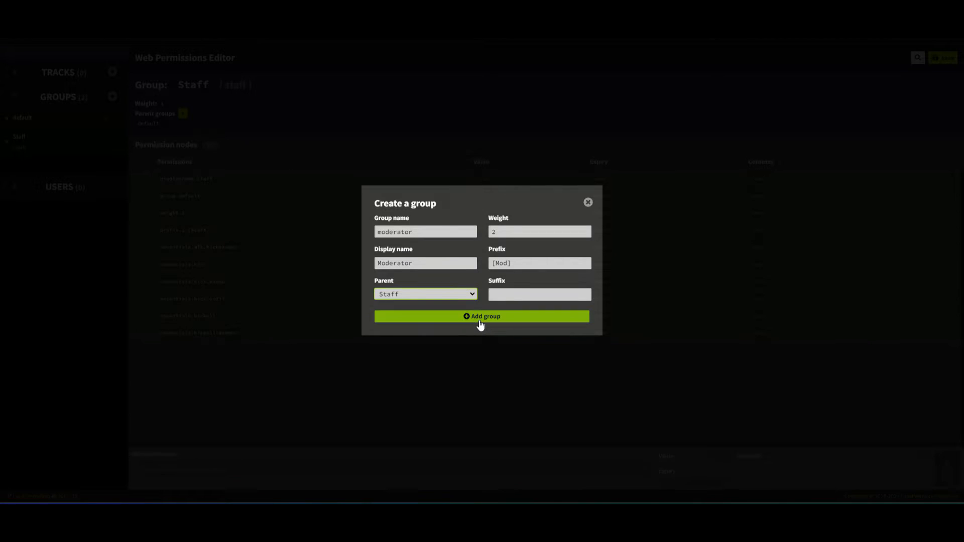
left_click(481, 316)
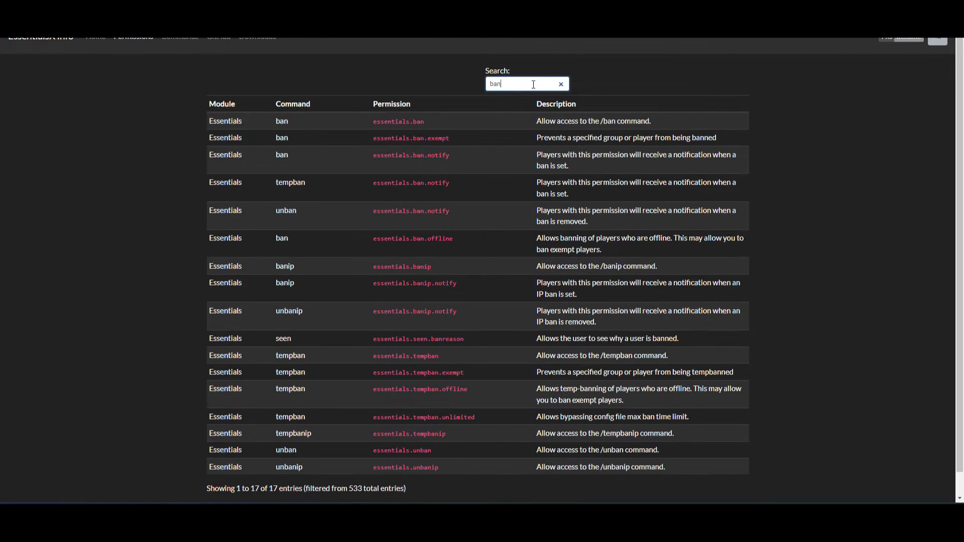
mouse_move(465, 153)
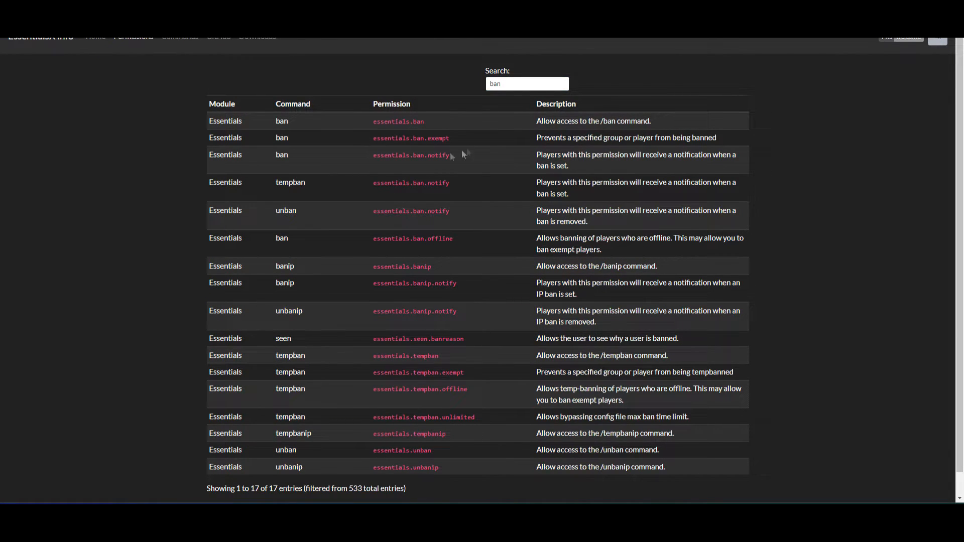
Filter the EssentialsX permissions reference by 'ban' to list the 17 ban entries.
left_click(411, 154)
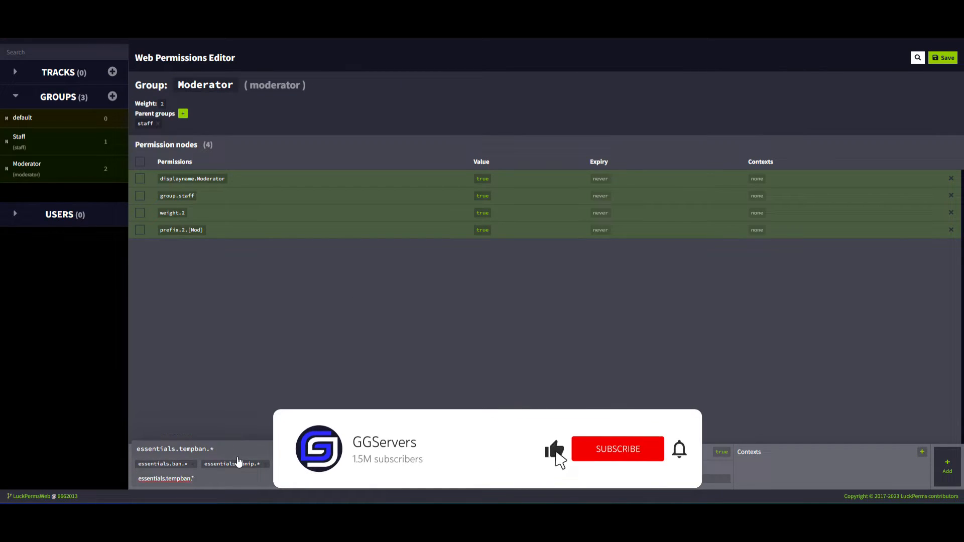
Add essentials.ban.*, banip.*, tempban.*, unban and unbanip to the Moderator group.
left_click(678, 449)
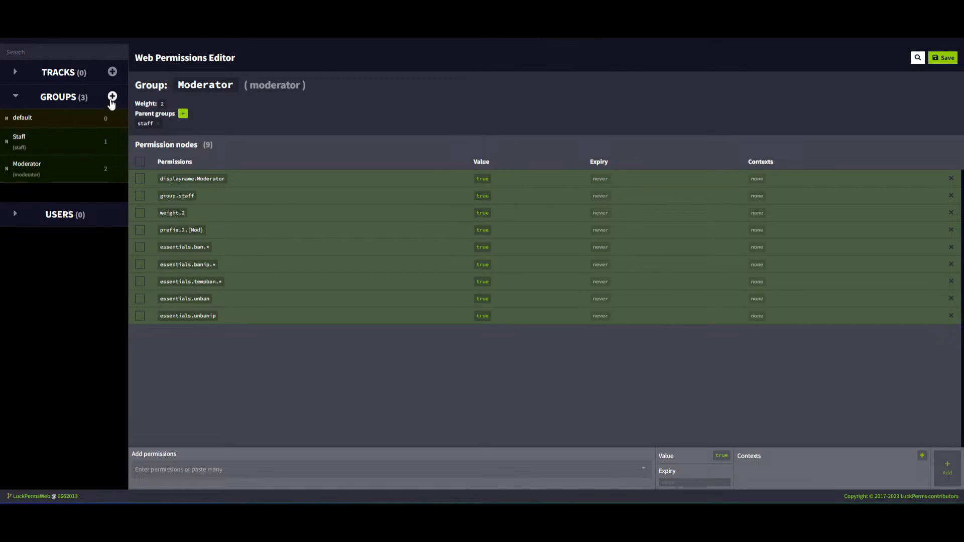
Create the admin group with weight 3, display name 'Admin' and prefix '[Adm]'.
left_click(112, 96)
type("3")
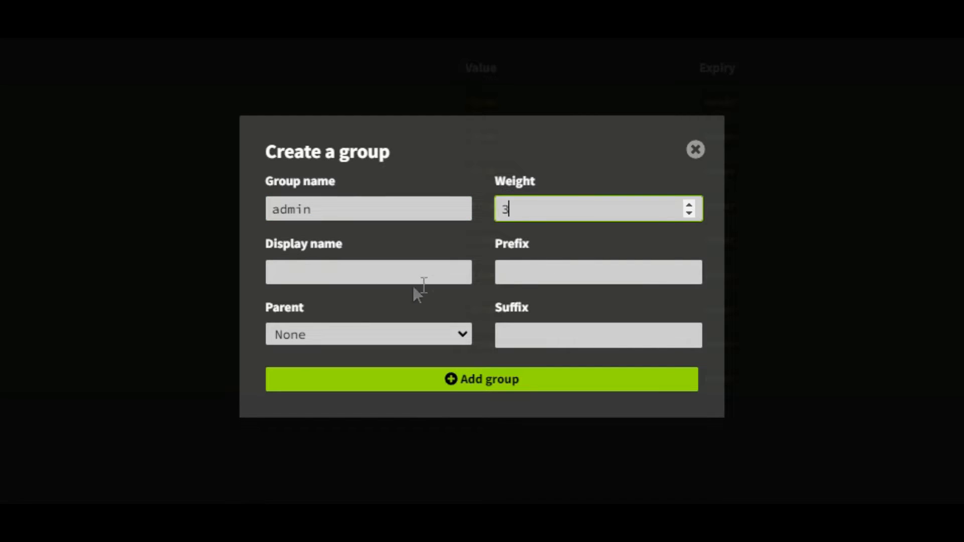
type("Admin")
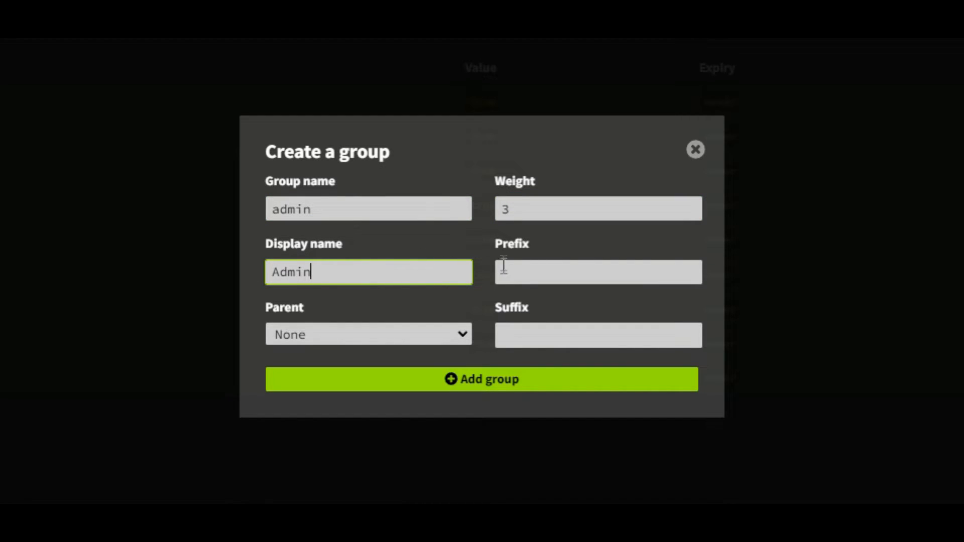
type("&Adm")
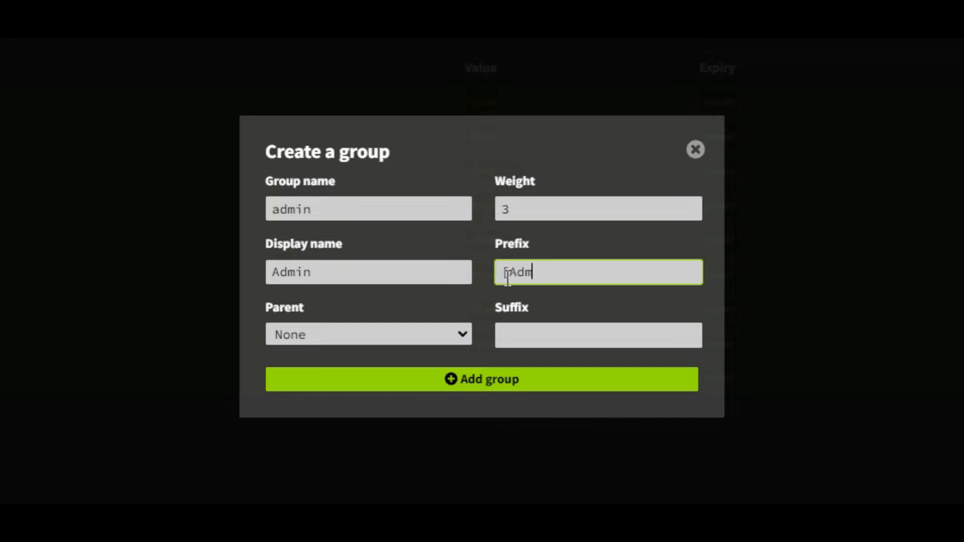
type("]")
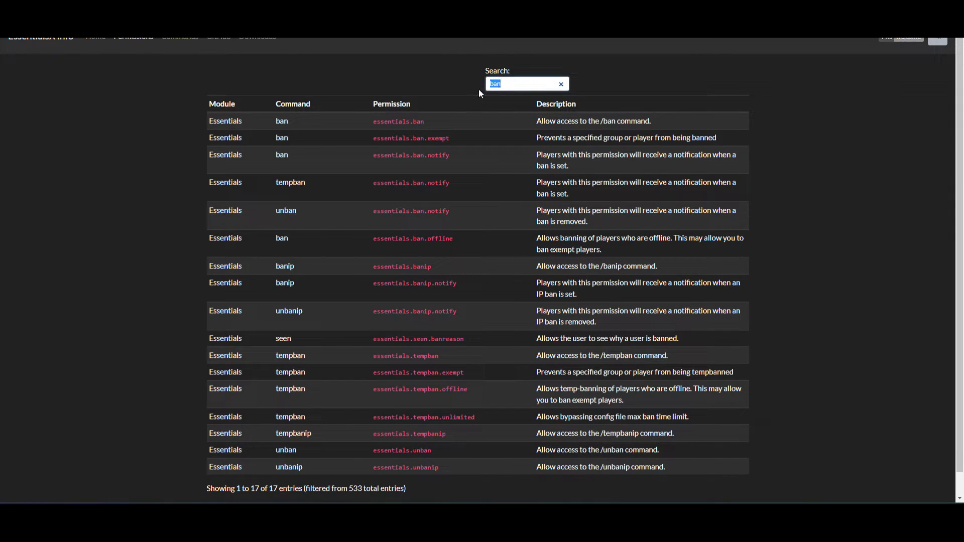
Find the invsee, gamemode and broadcast nodes in EssentialsX and add them to Admin.
type("invsee")
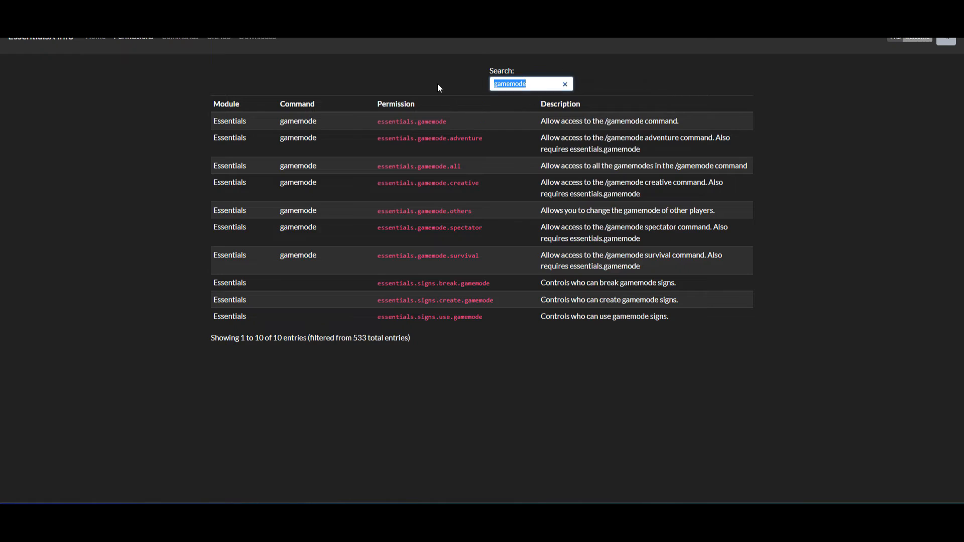
type("broad")
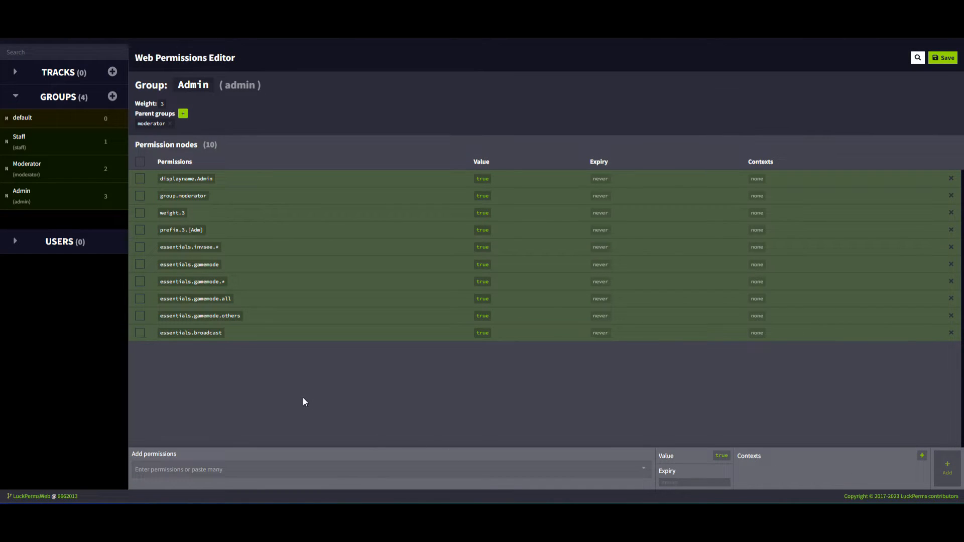
Create the owner group with weight 4, display name 'Owner', prefix '[Owner]' and parent Admin.
left_click(112, 96)
type("4")
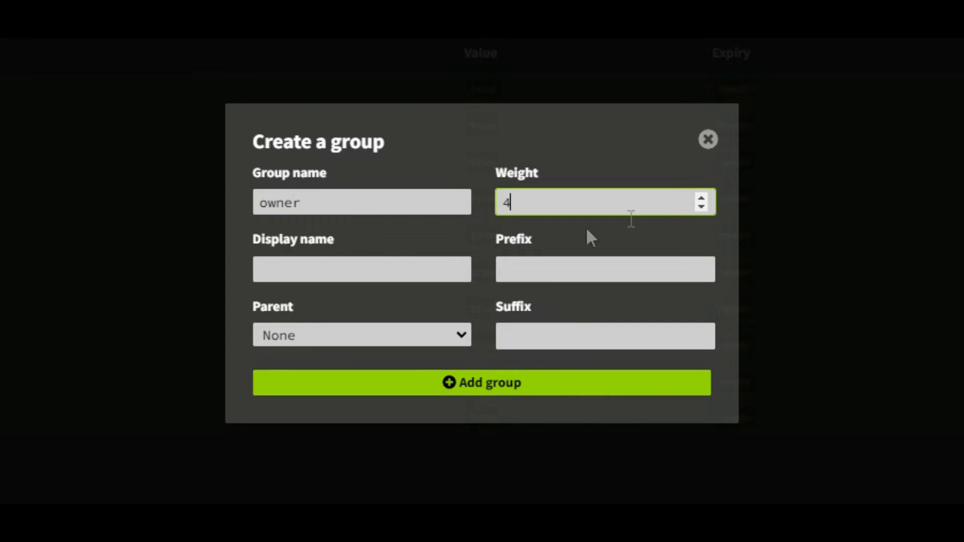
left_click(604, 269)
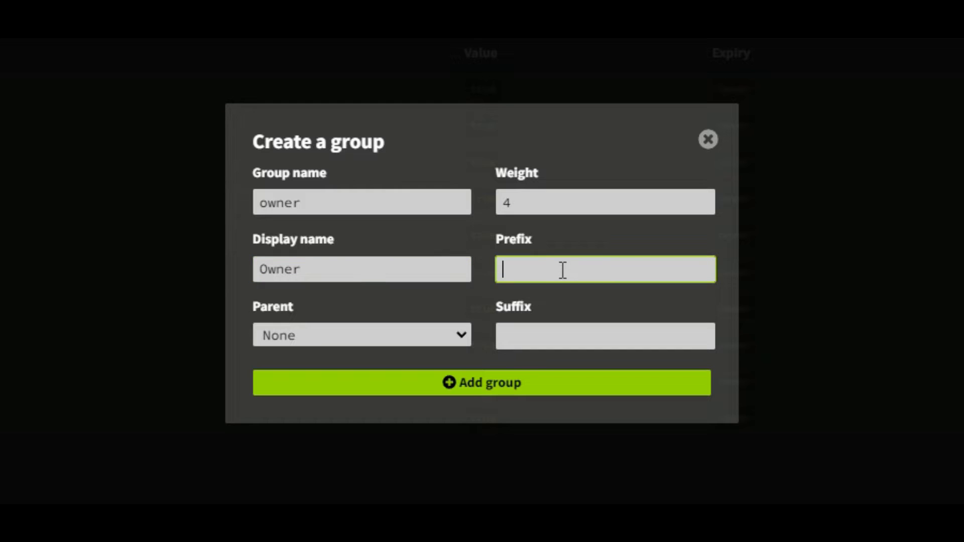
type("[Owner")
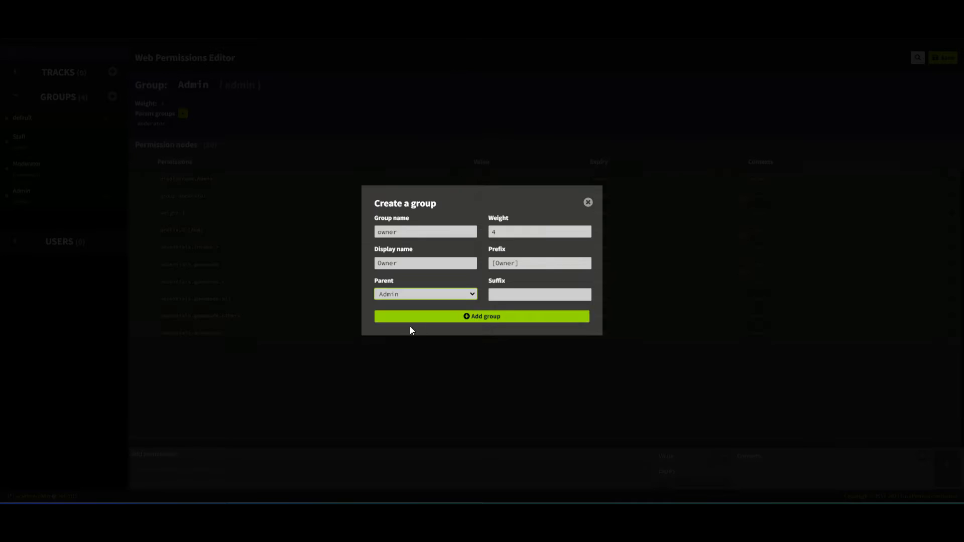
left_click(481, 316)
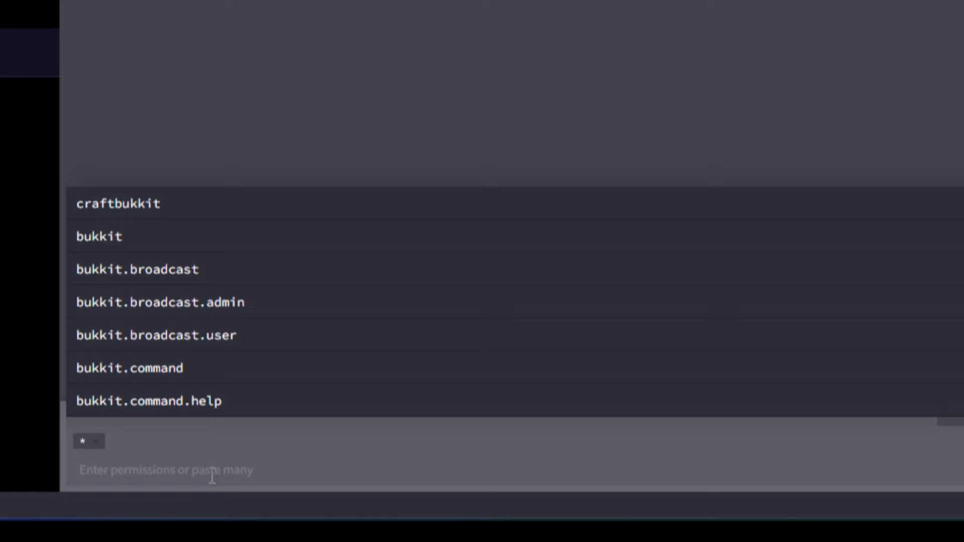
Give Owner the *, luckperms.*, minecraft.* and essentials.* wildcard permissions.
type("luckperms.")
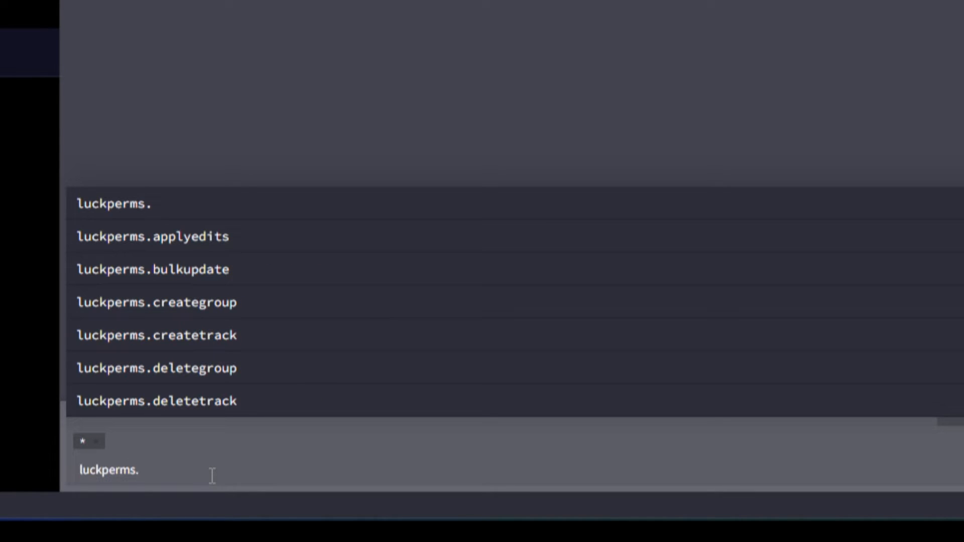
type("minecraft")
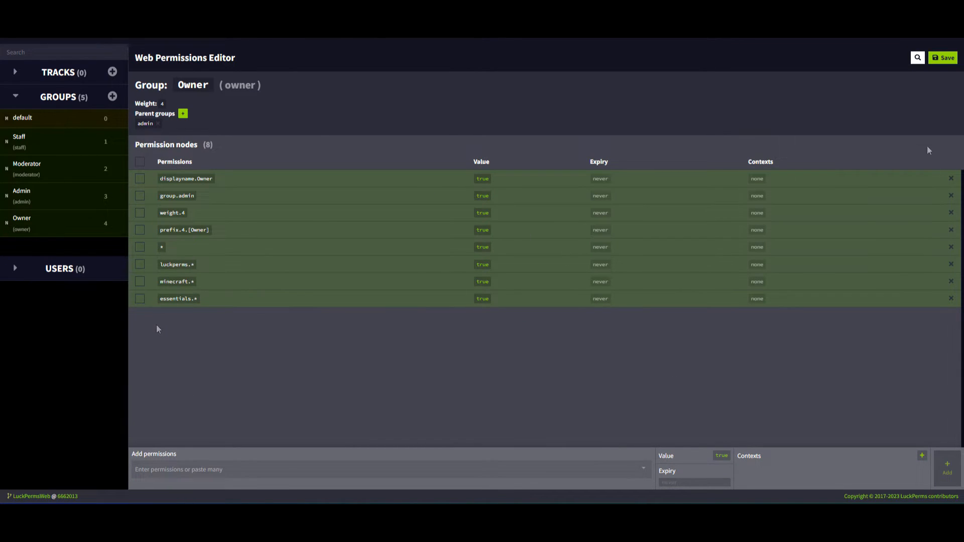
Save the editor changes and copy the /lp applyedits command.
left_click(943, 57)
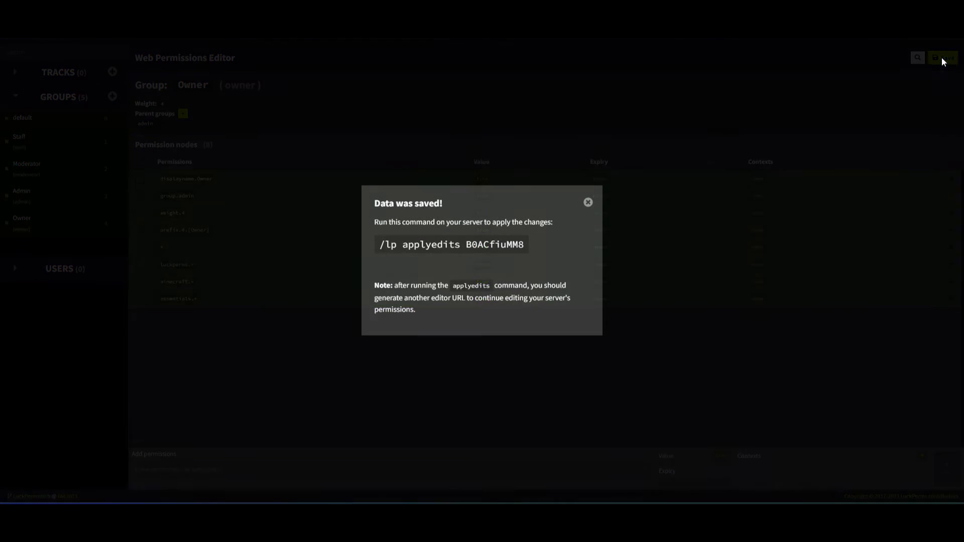
left_click(450, 245)
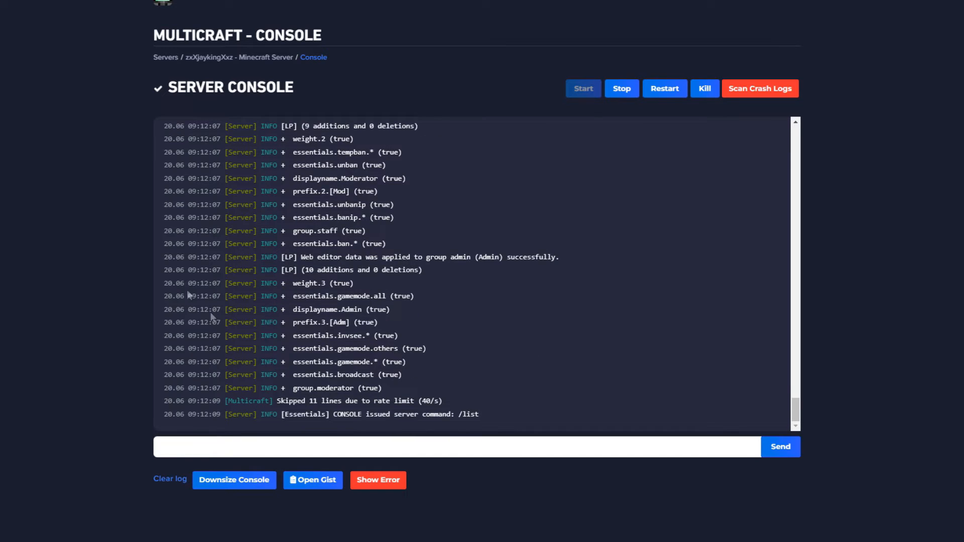
mouse_move(487, 203)
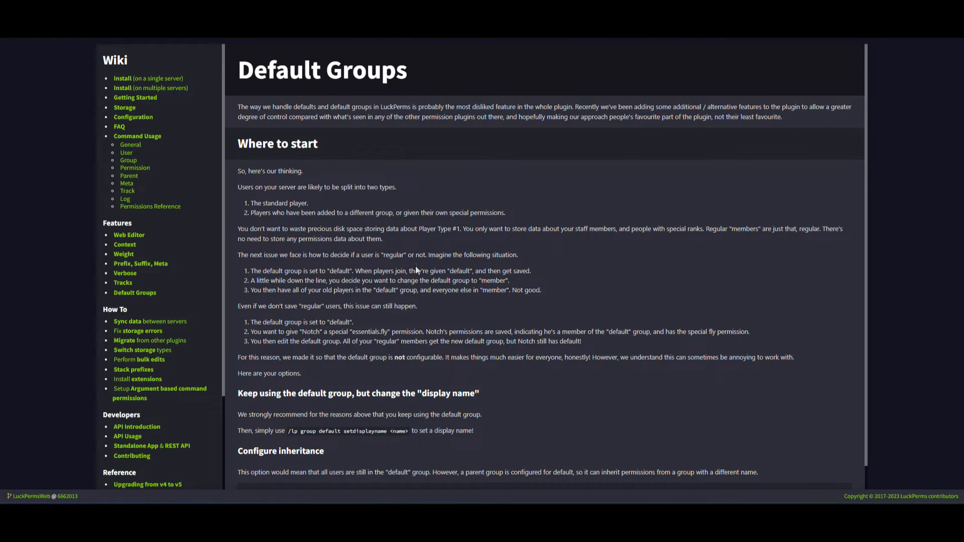
left_click_drag(289, 431, 405, 431)
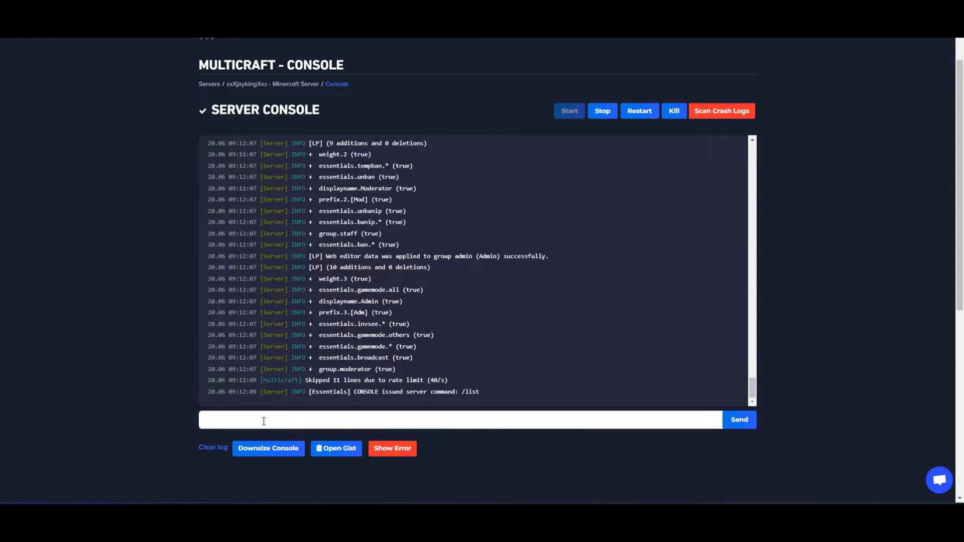
Run 'lp group default setdisplayname Member' in the server console.
type("lp group default setdisplayname <n")
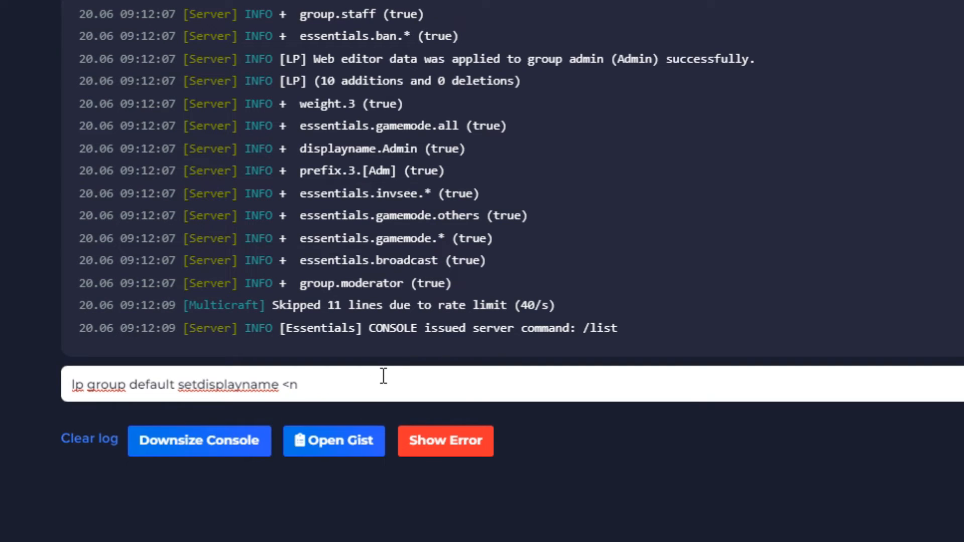
key("Backspace")
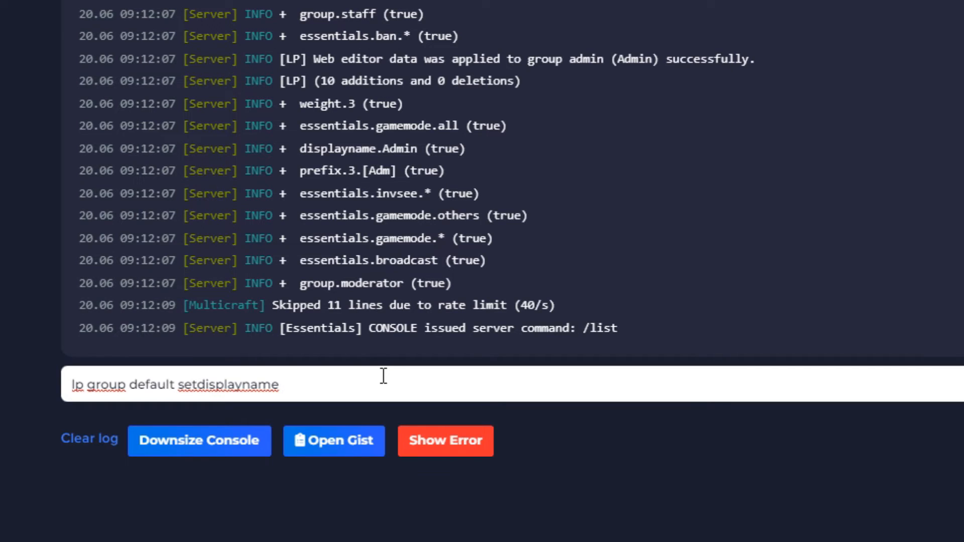
type("Member")
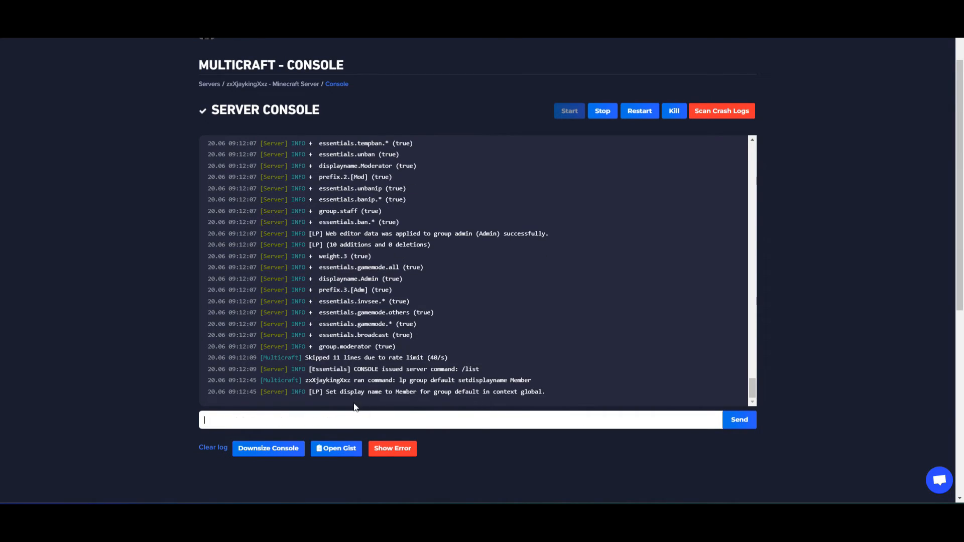
left_click(640, 110)
type("lp")
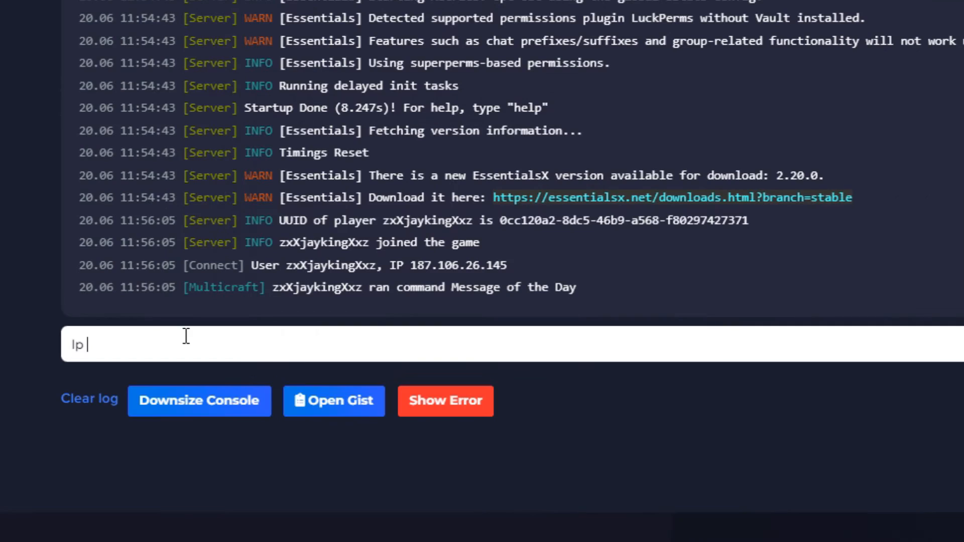
Run 'lp user zxXjaykingXxz parent set admin' so the player inherits only admin.
type("user zxXjaykingXxz parent set")
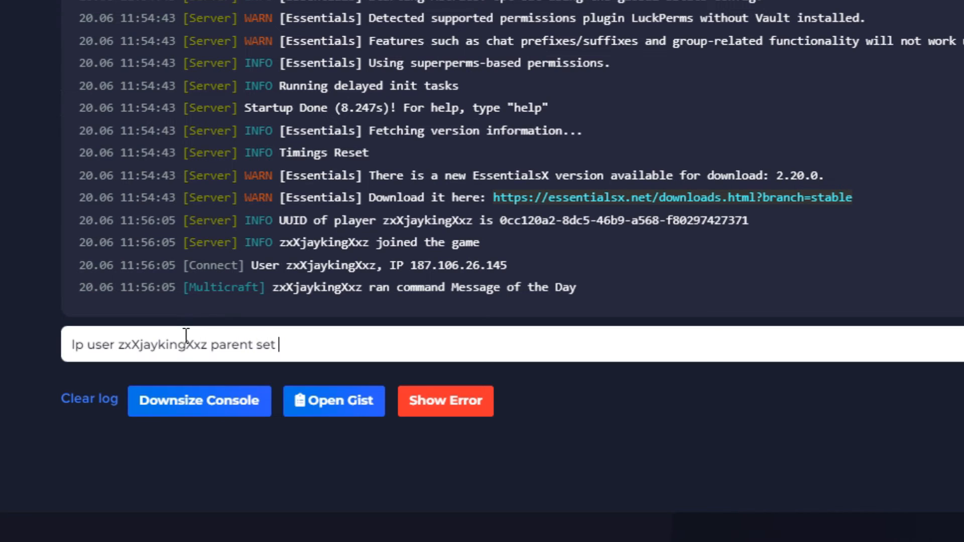
key("Enter")
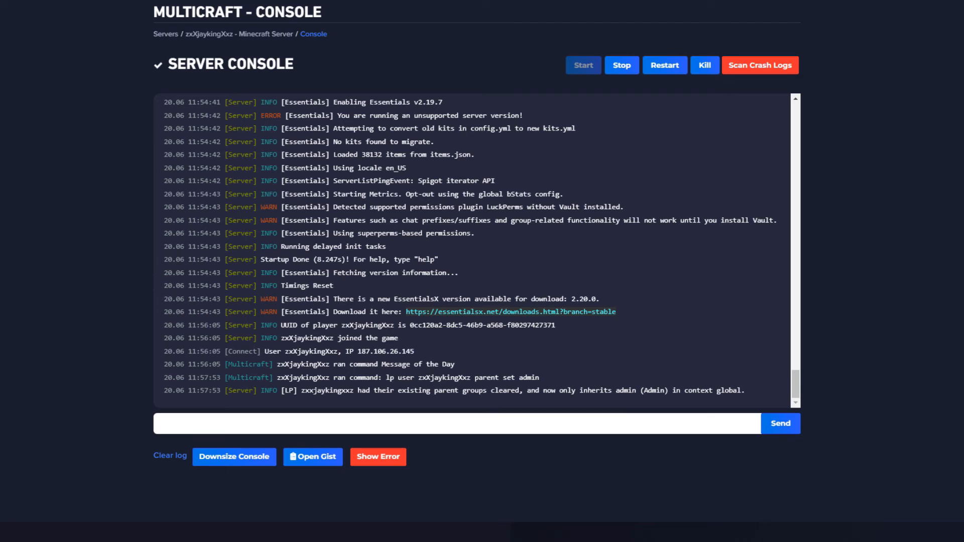
Bring Minecraft forward and enter '/gamemode adventure' in chat to test the rank.
left_click_drag(281, 390, 473, 391)
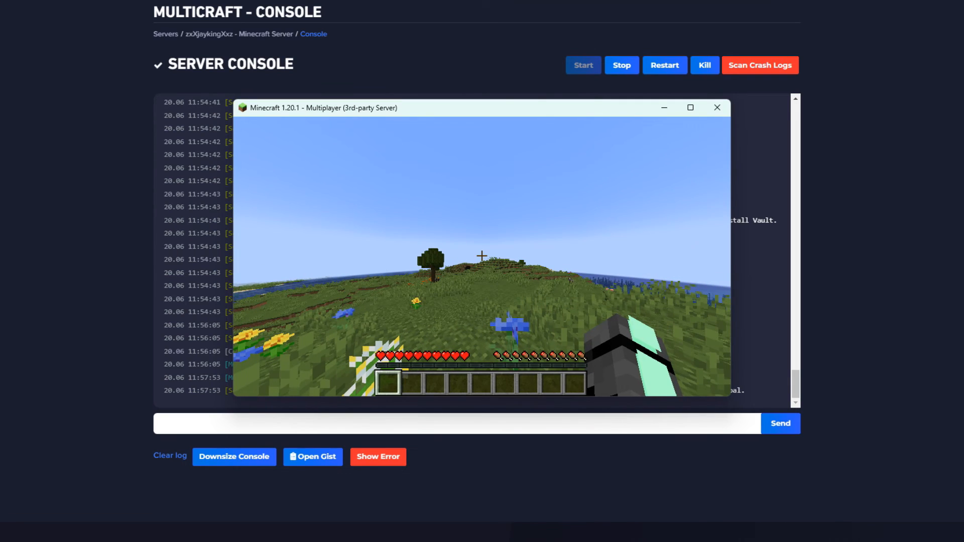
type("/gamemode adventure")
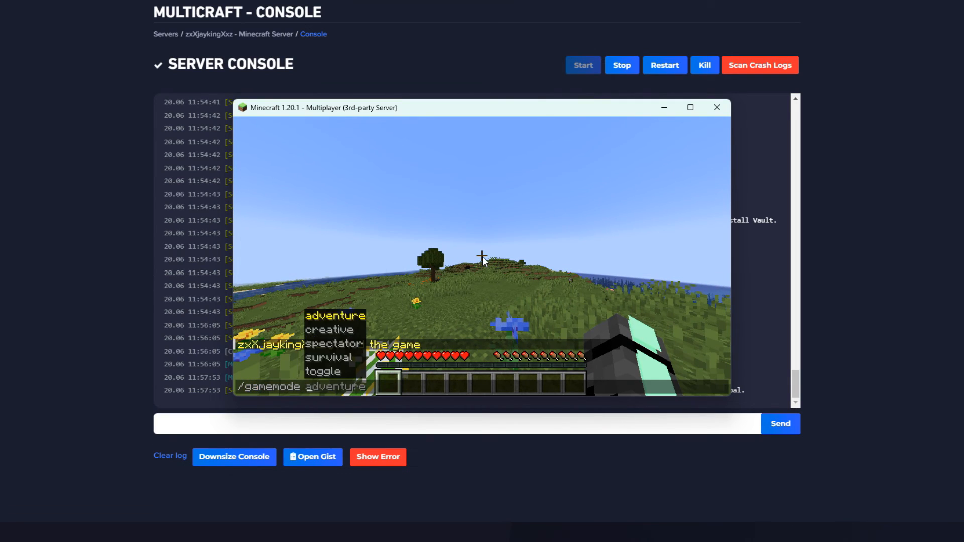